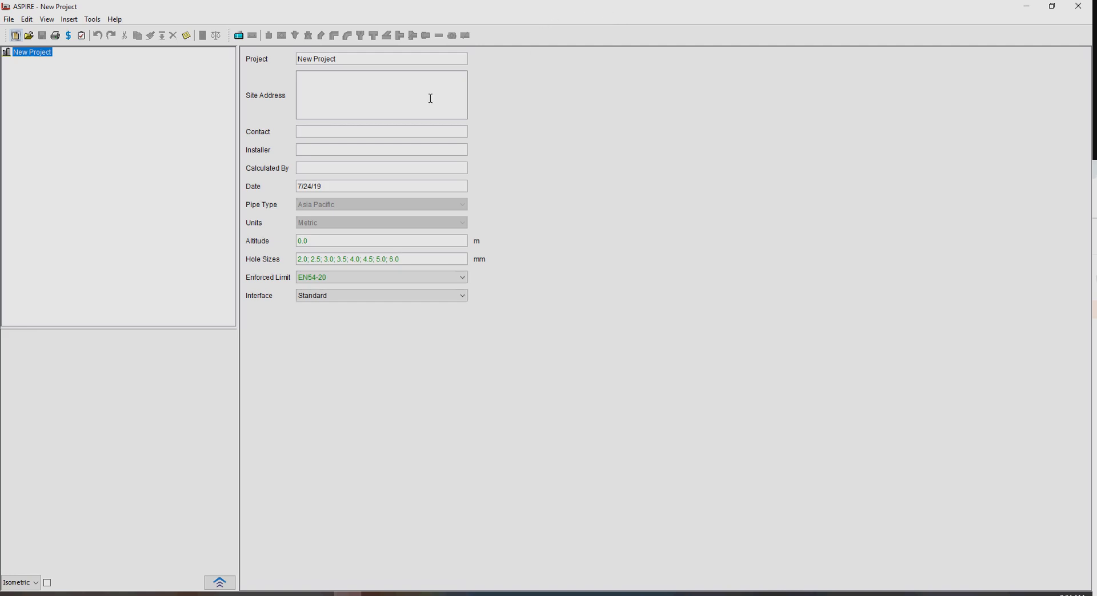
{"action": "mouse_move", "coordinate": [290, 121]}
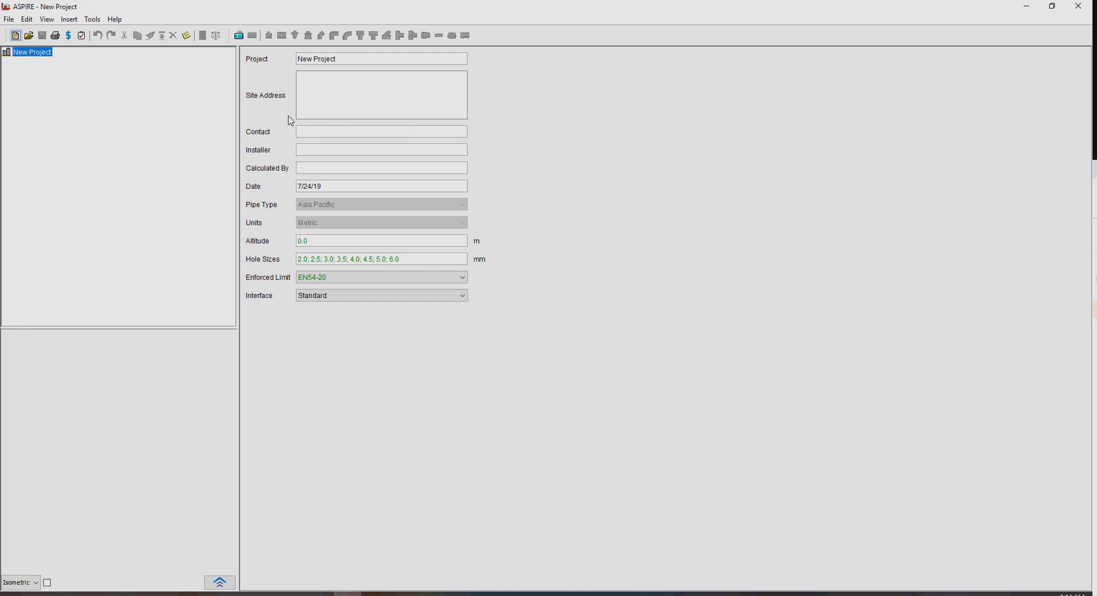
{"action": "mouse_move", "coordinate": [158, 83]}
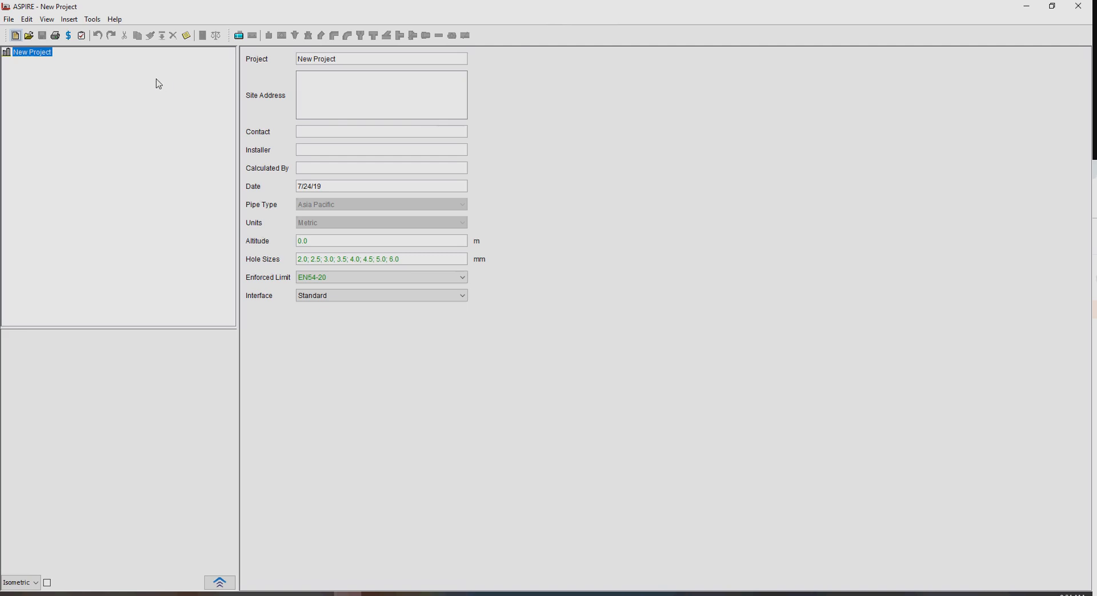
{"action": "mouse_move", "coordinate": [113, 85]}
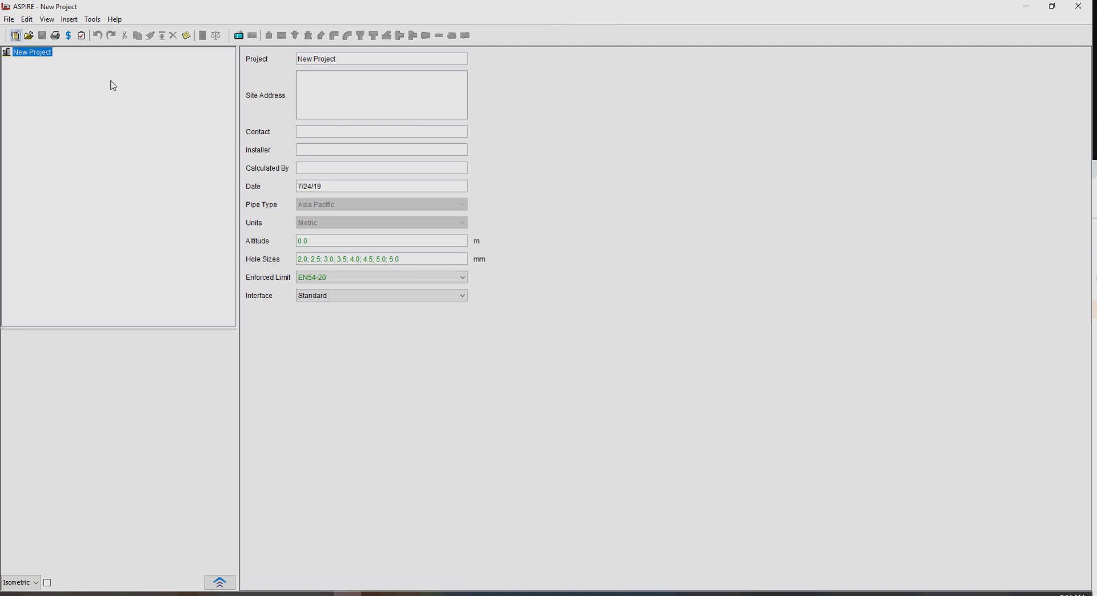
{"action": "mouse_move", "coordinate": [89, 82]}
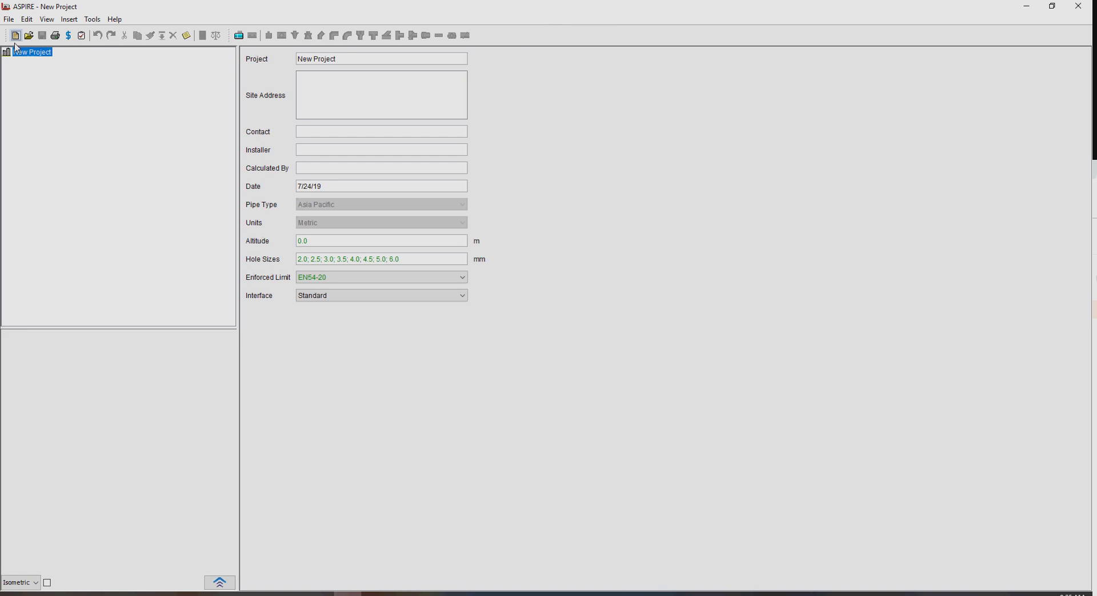
{"action": "mouse_move", "coordinate": [239, 35]}
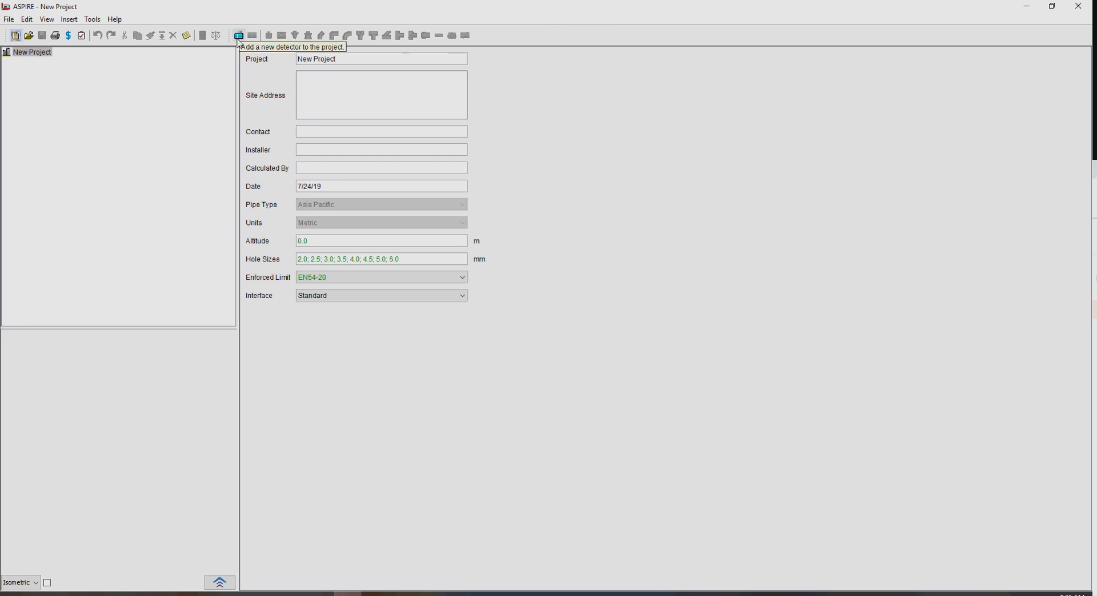
Step: Add a new detector and view its Calculations settings with the EN54ClassC objective
{"action": "left_click", "coordinate": [239, 35]}
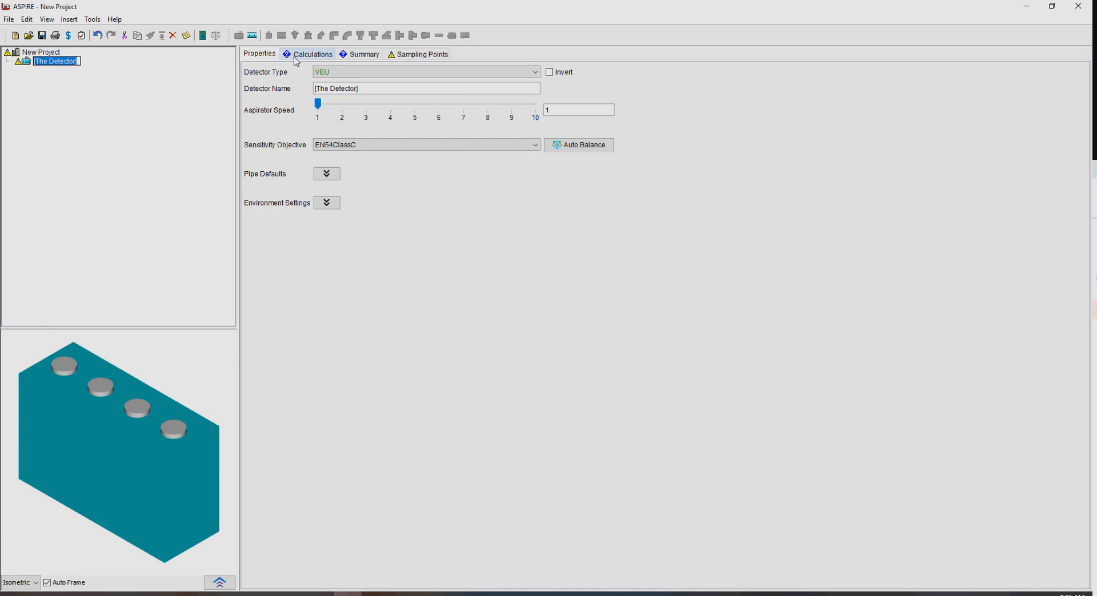
{"action": "left_click", "coordinate": [312, 54]}
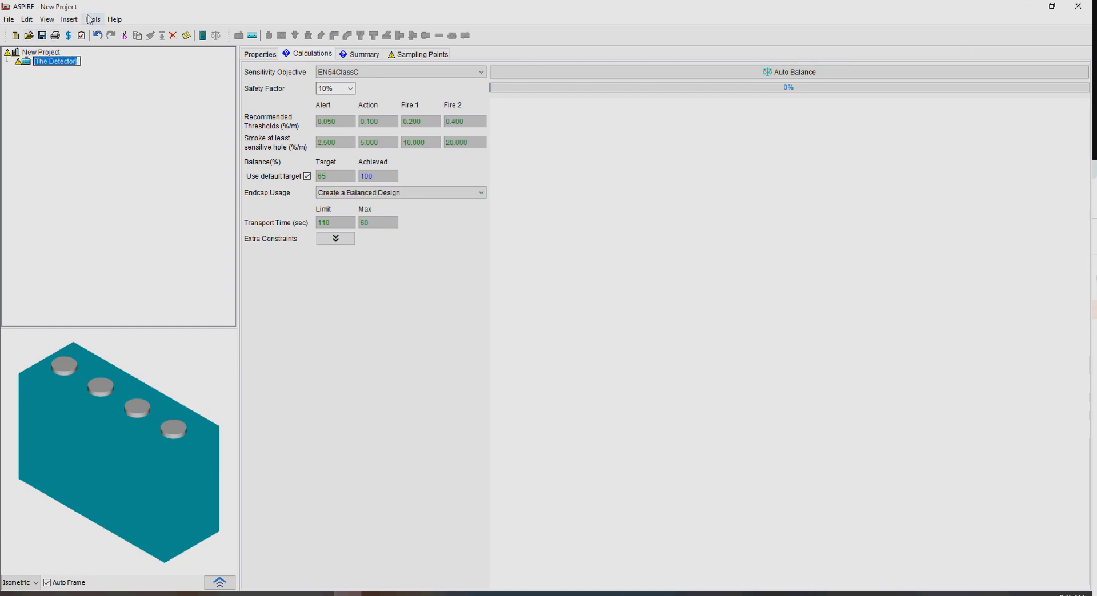
Step: Open Tools > Sensitivity Objectives to list EN54ClassC, EN54ClassB, EN54ClassA and others
{"action": "left_click", "coordinate": [91, 19]}
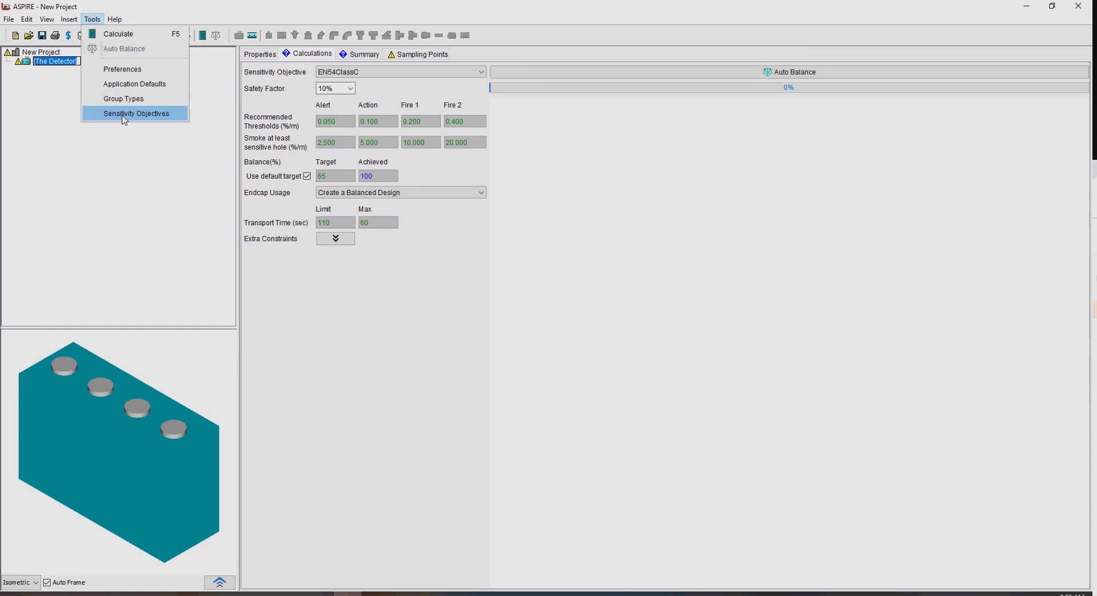
{"action": "left_click", "coordinate": [136, 114]}
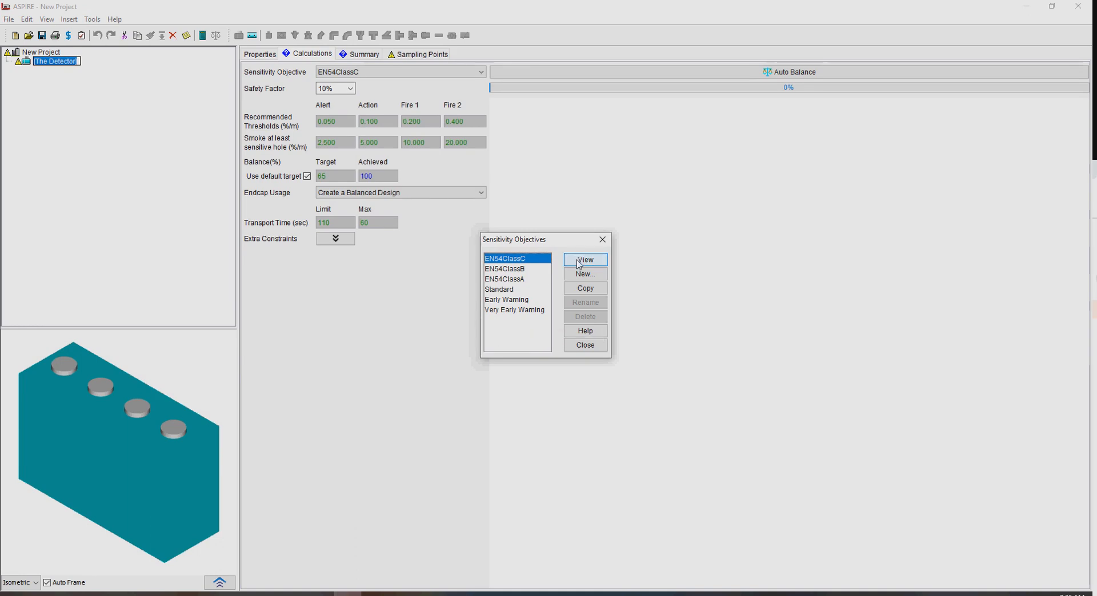
{"action": "left_click", "coordinate": [584, 259]}
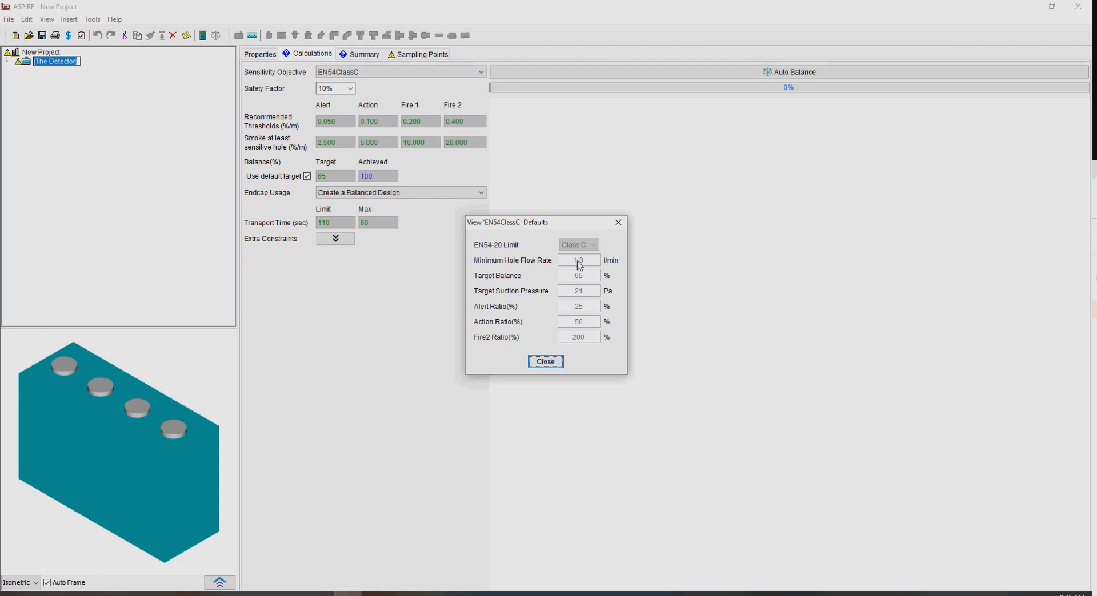
{"action": "mouse_move", "coordinate": [589, 262]}
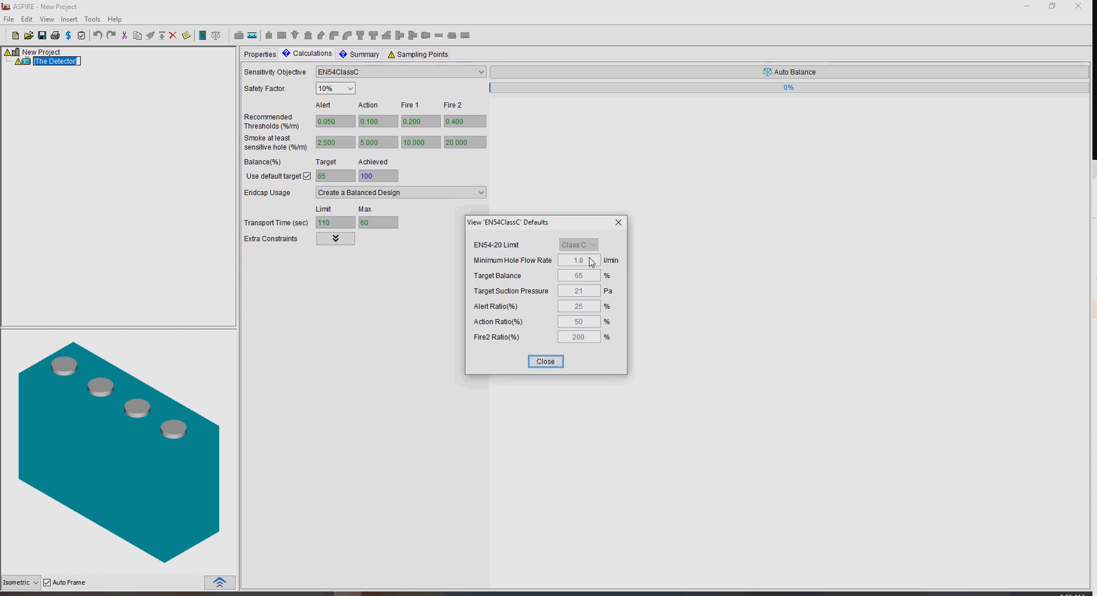
{"action": "mouse_move", "coordinate": [552, 281]}
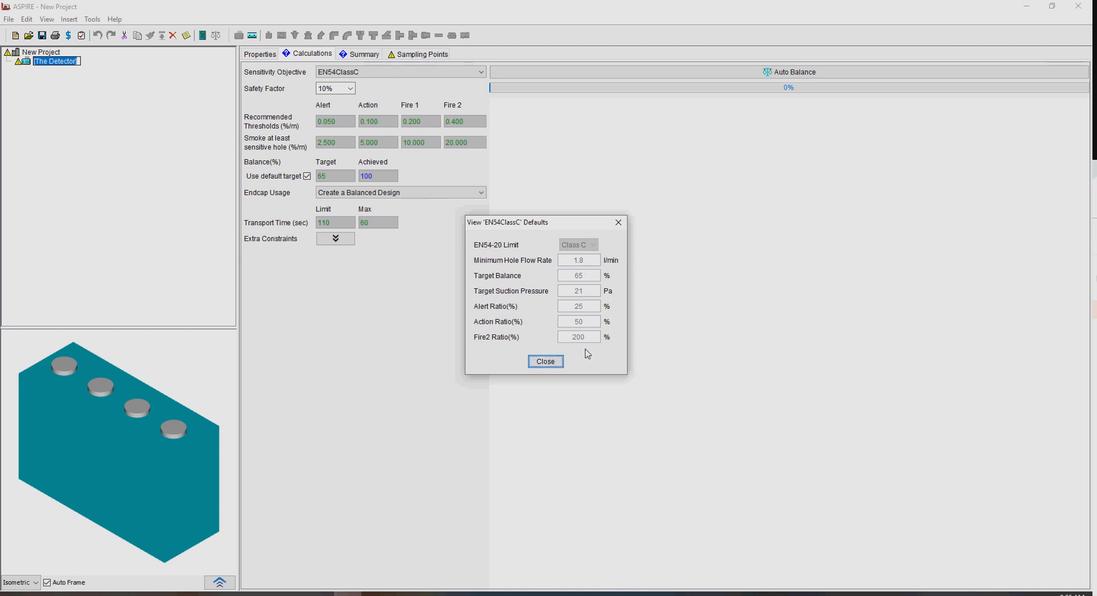
{"action": "mouse_move", "coordinate": [542, 316]}
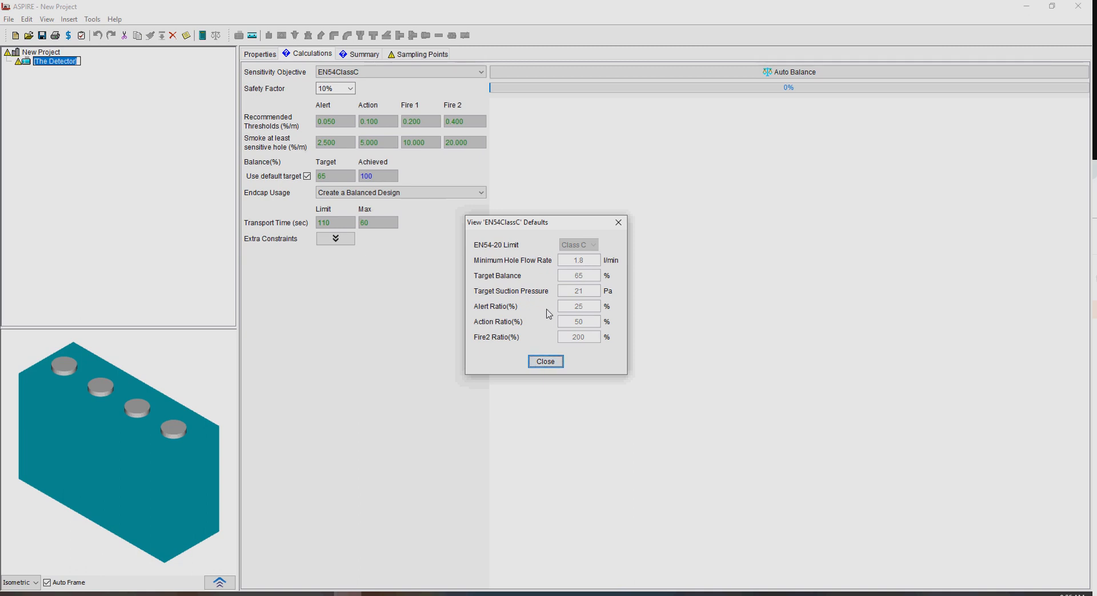
{"action": "mouse_move", "coordinate": [556, 334]}
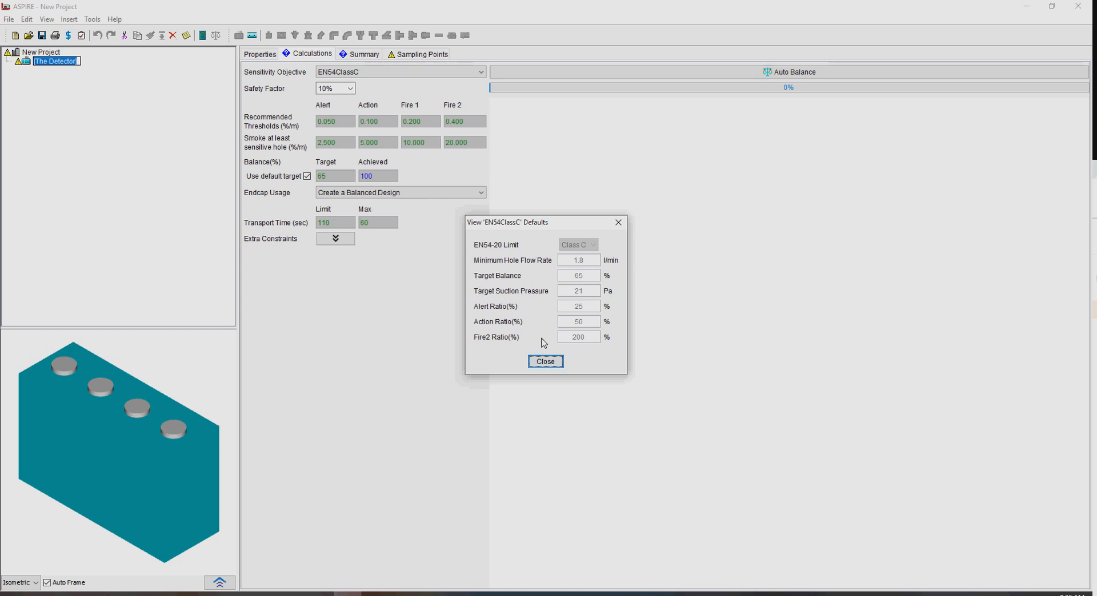
{"action": "mouse_move", "coordinate": [536, 328]}
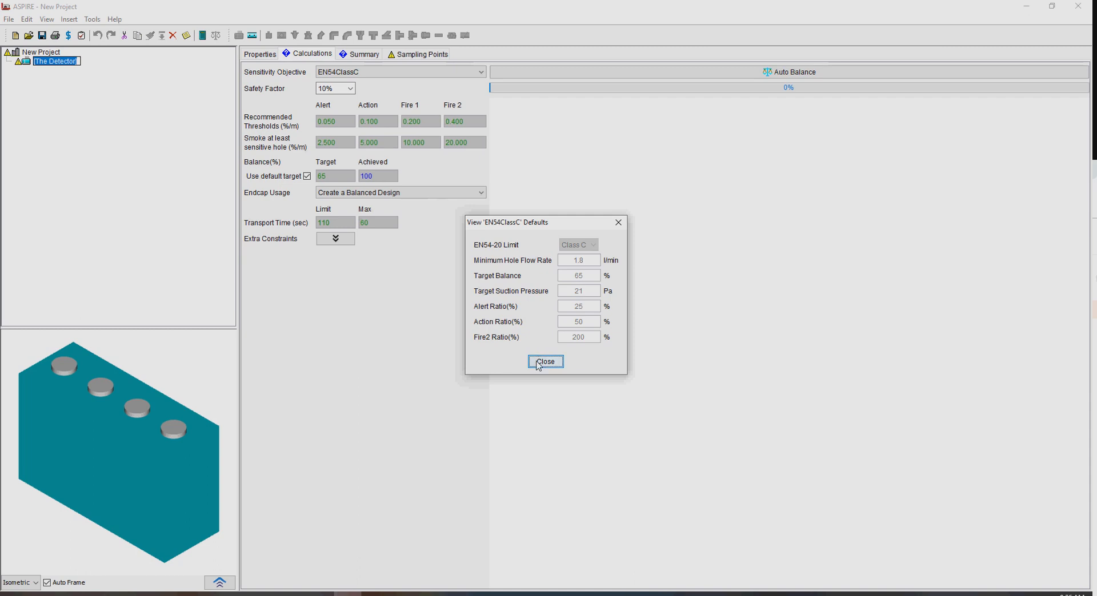
{"action": "left_click", "coordinate": [544, 362]}
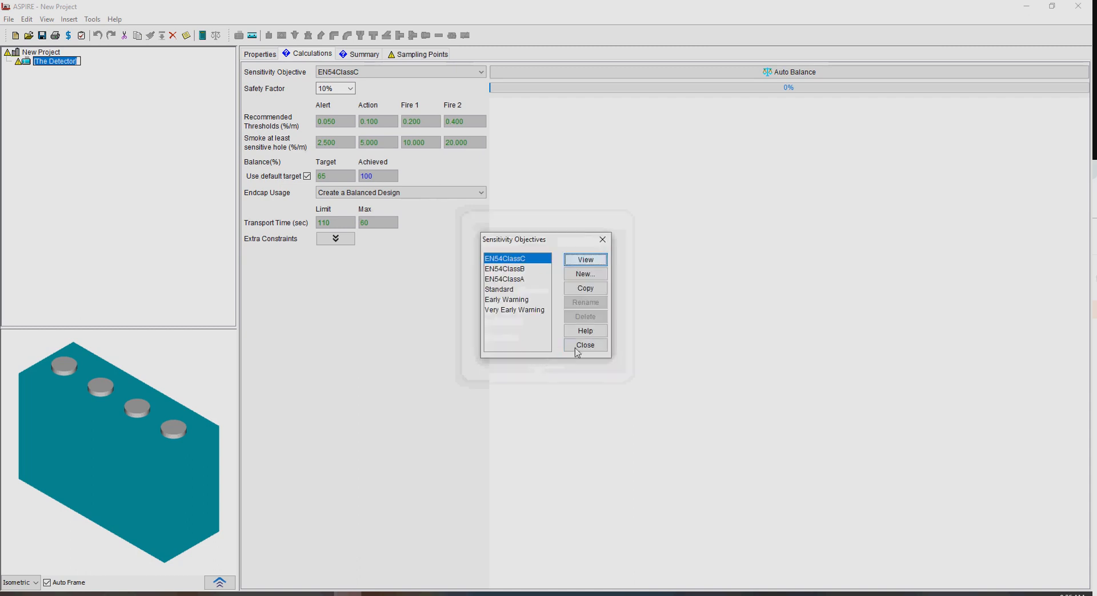
Step: Close the Sensitivity Objectives list, reopen it from Tools, and close it again
{"action": "left_click", "coordinate": [584, 344]}
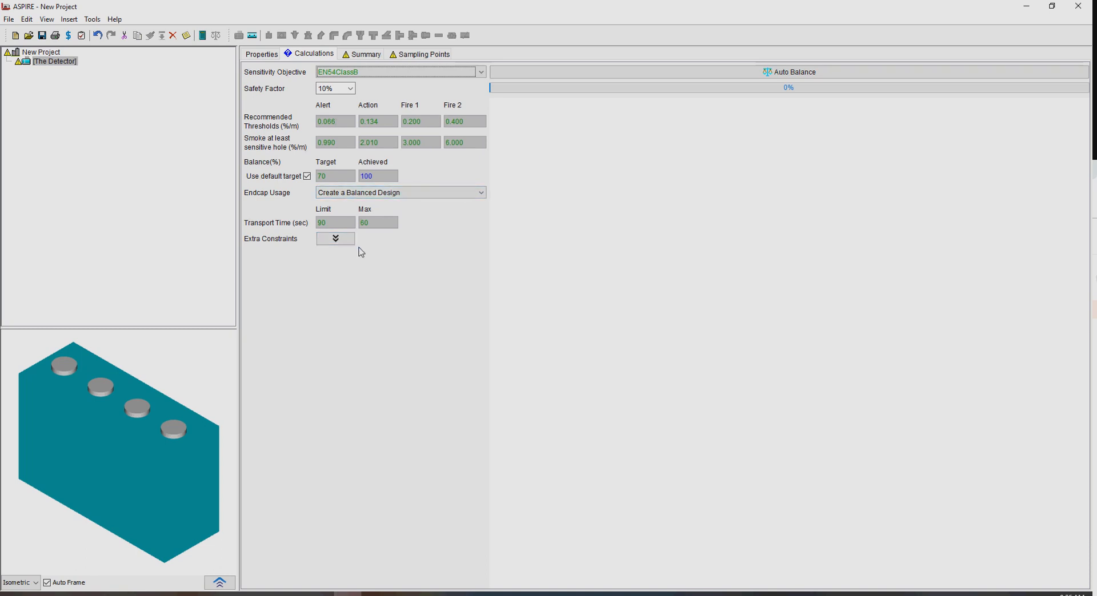
{"action": "left_click", "coordinate": [92, 18]}
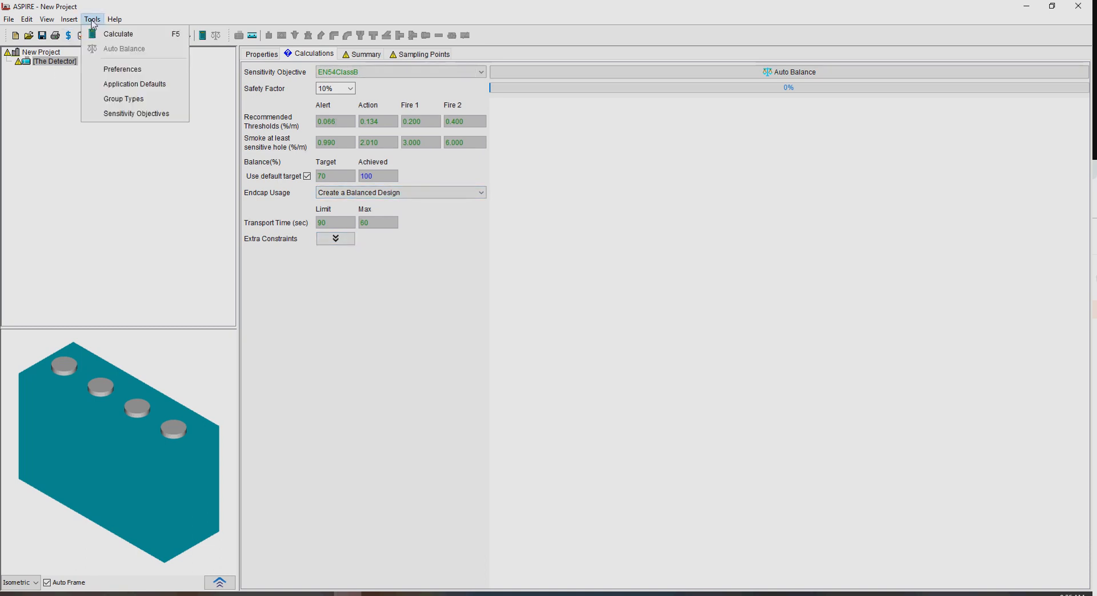
{"action": "left_click", "coordinate": [136, 113]}
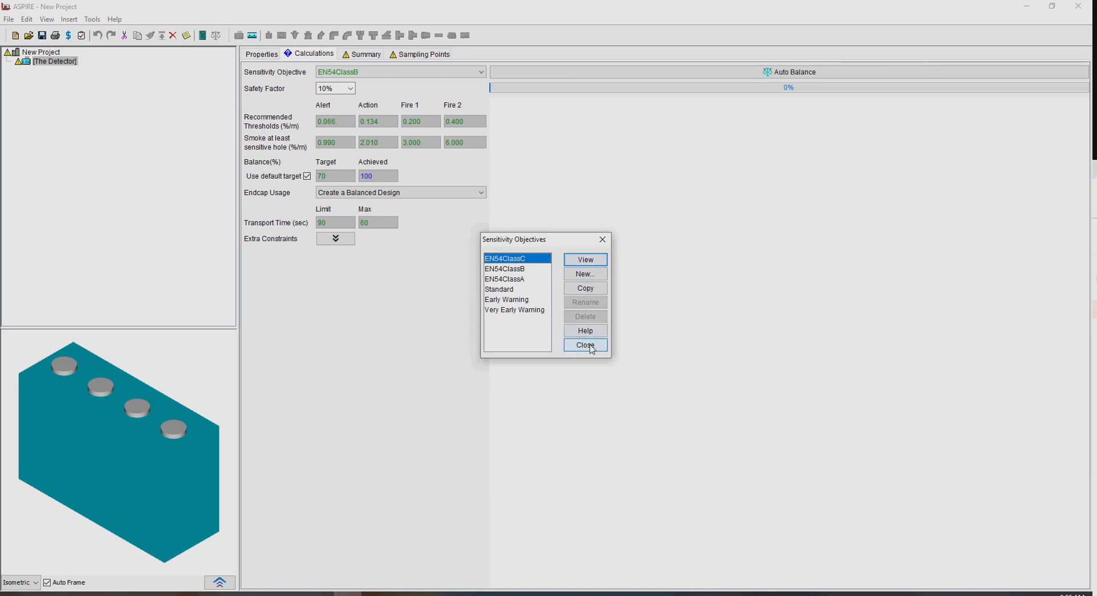
{"action": "left_click", "coordinate": [585, 345]}
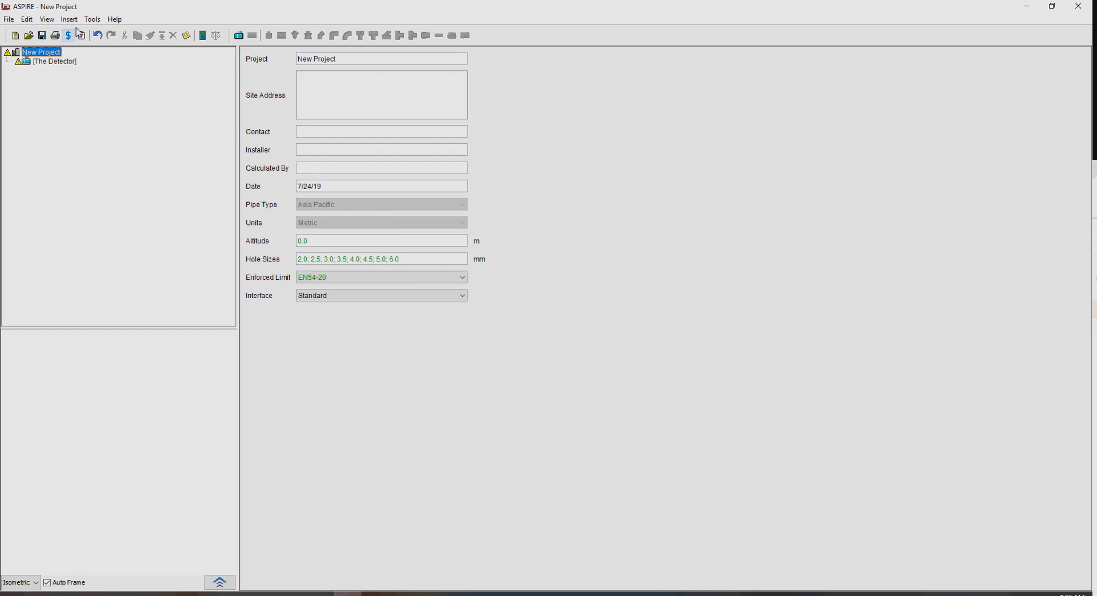
{"action": "left_click", "coordinate": [92, 19]}
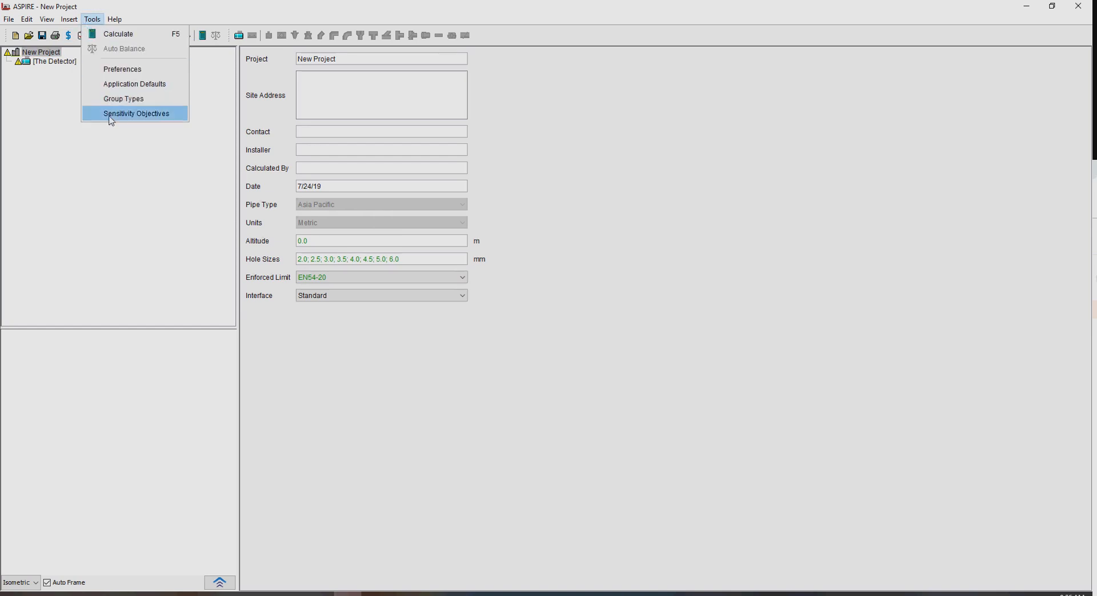
{"action": "left_click", "coordinate": [135, 113]}
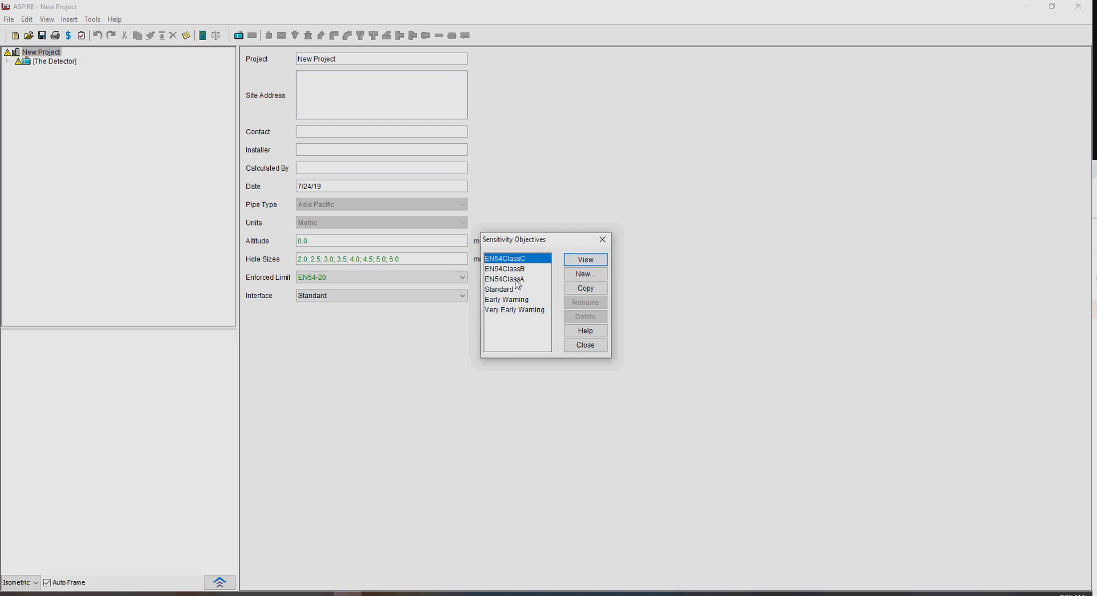
{"action": "mouse_move", "coordinate": [521, 305]}
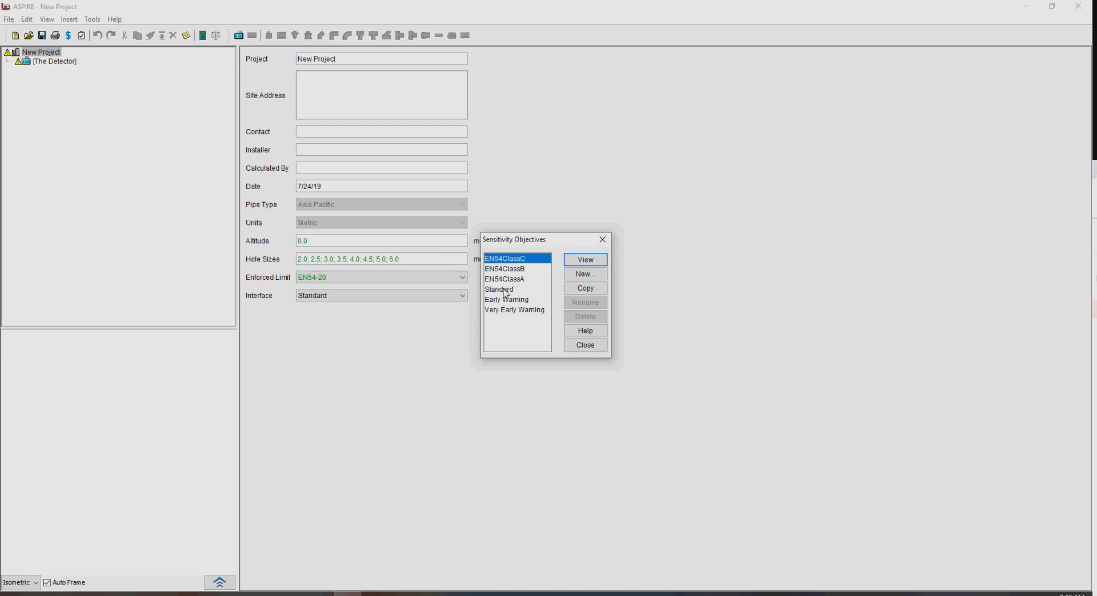
{"action": "left_click", "coordinate": [584, 260]}
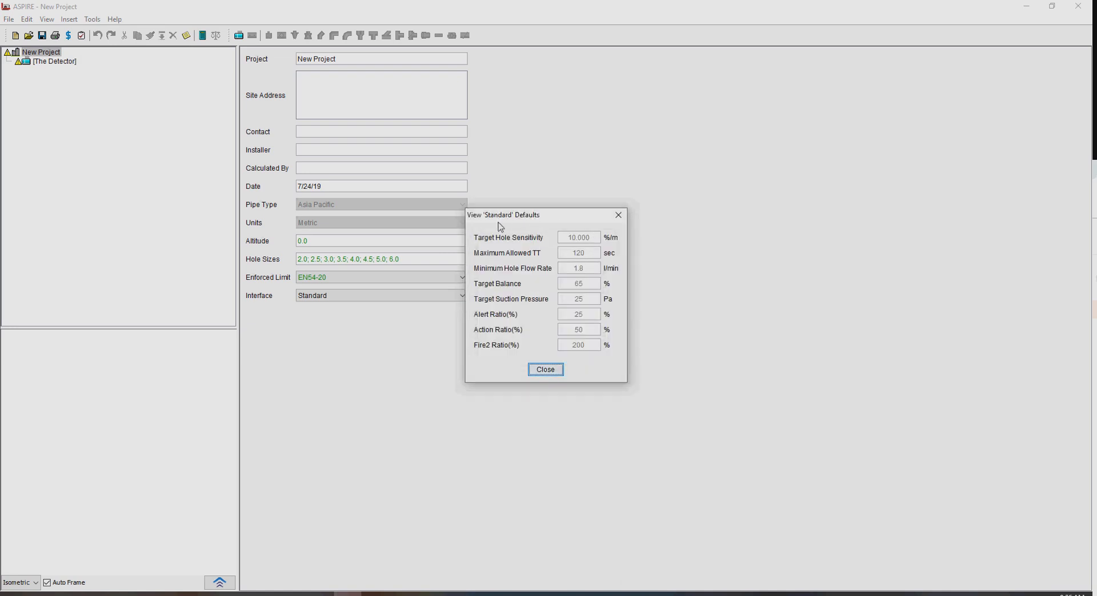
{"action": "mouse_move", "coordinate": [545, 224]}
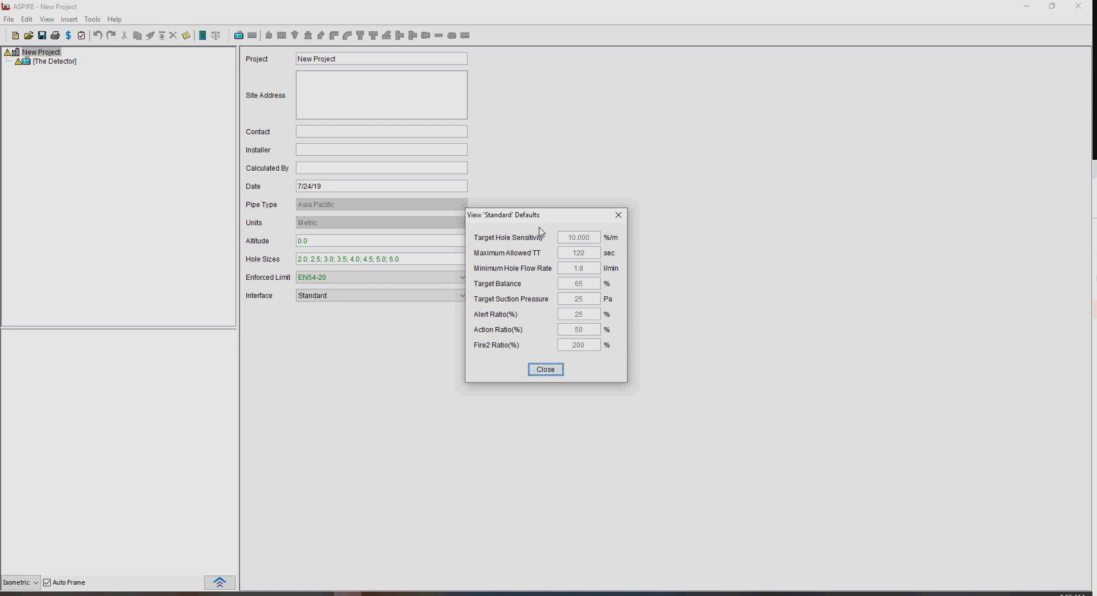
{"action": "mouse_move", "coordinate": [567, 259]}
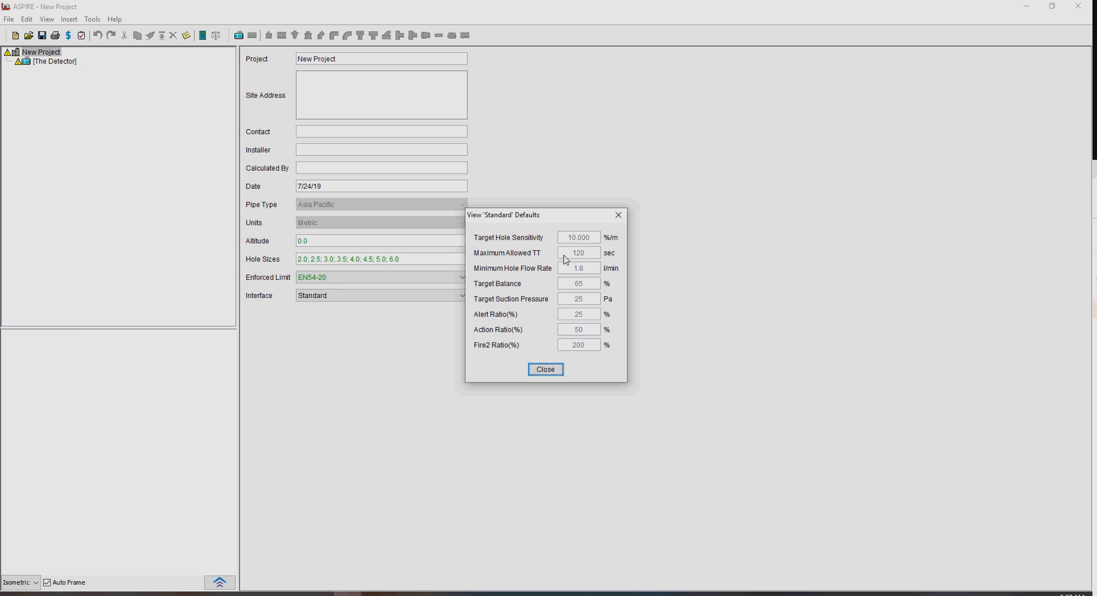
{"action": "mouse_move", "coordinate": [526, 333]}
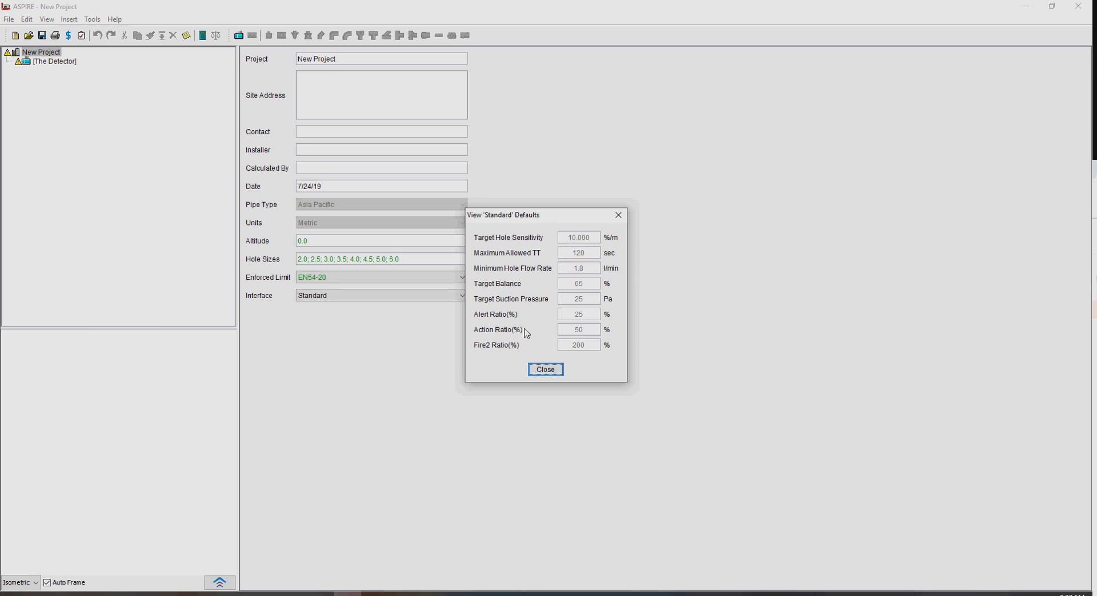
{"action": "left_click", "coordinate": [545, 369]}
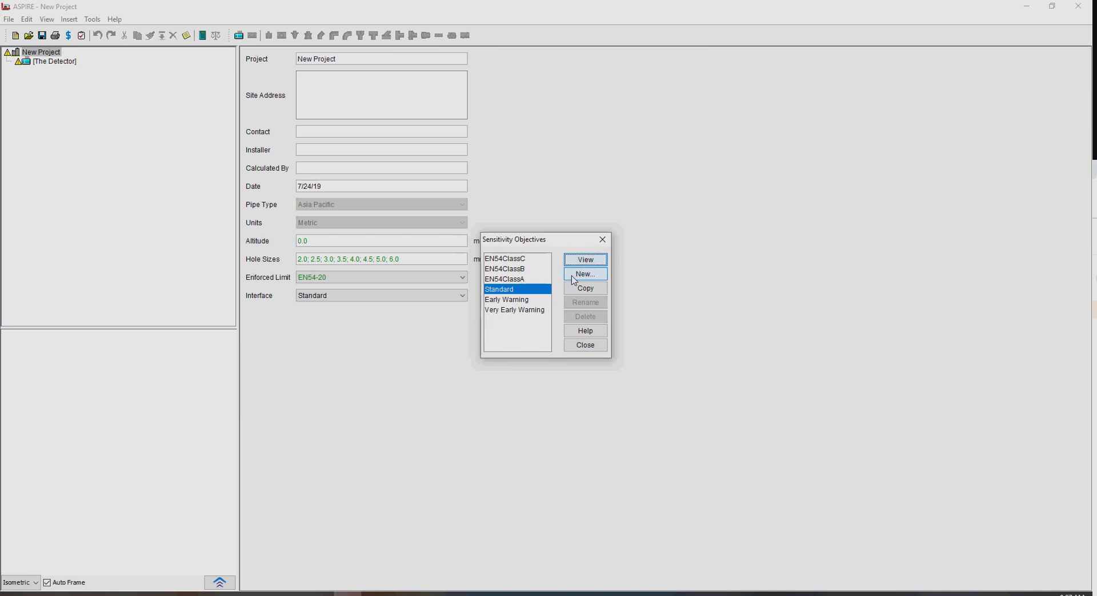
{"action": "mouse_move", "coordinate": [585, 288]}
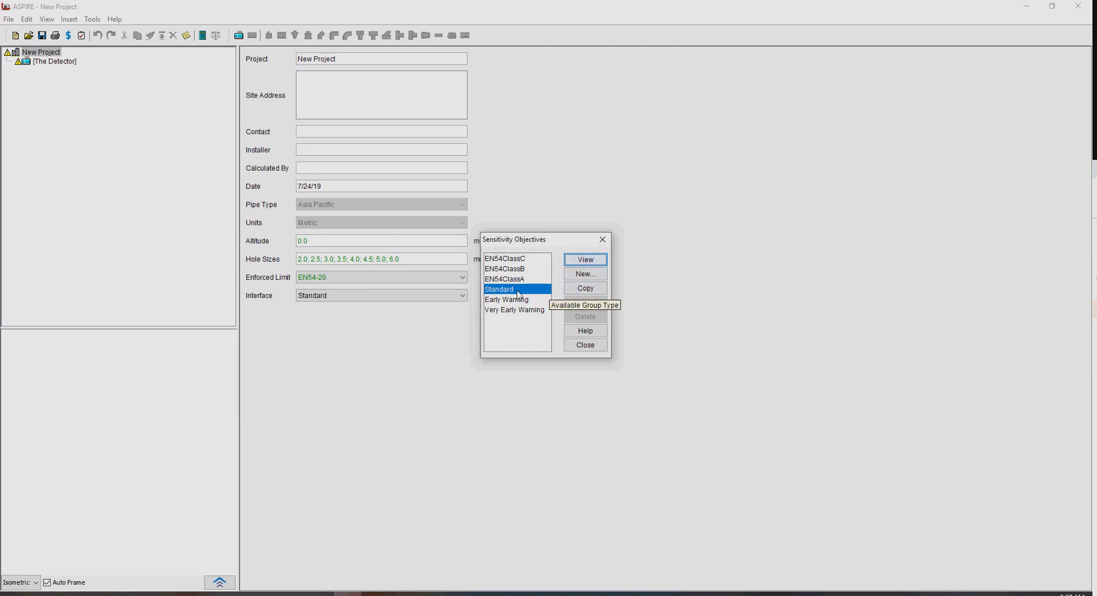
{"action": "left_click", "coordinate": [504, 269]}
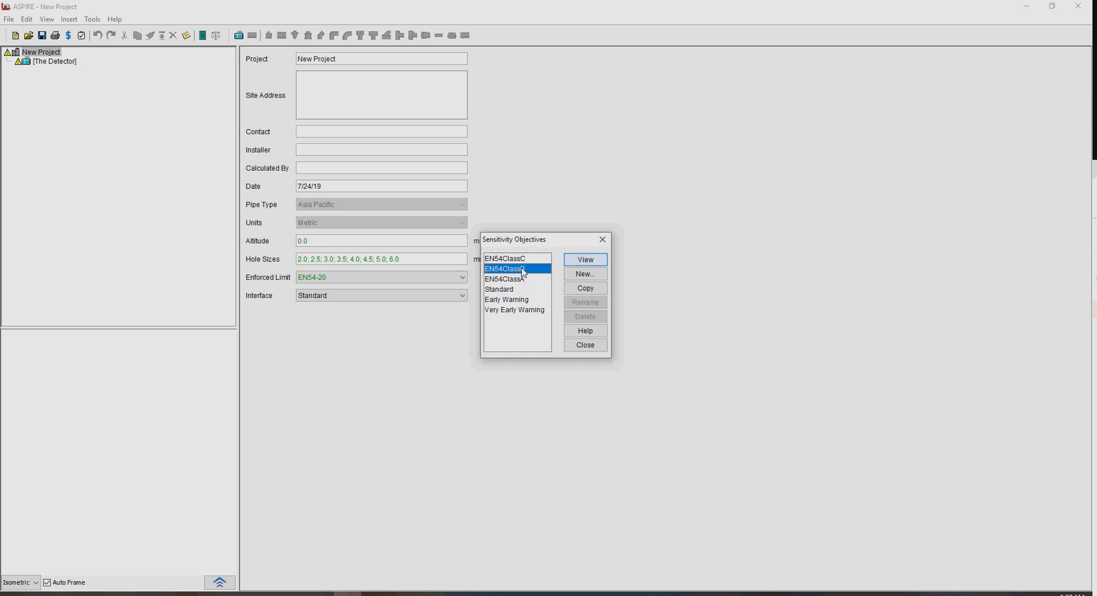
{"action": "left_click", "coordinate": [505, 268]}
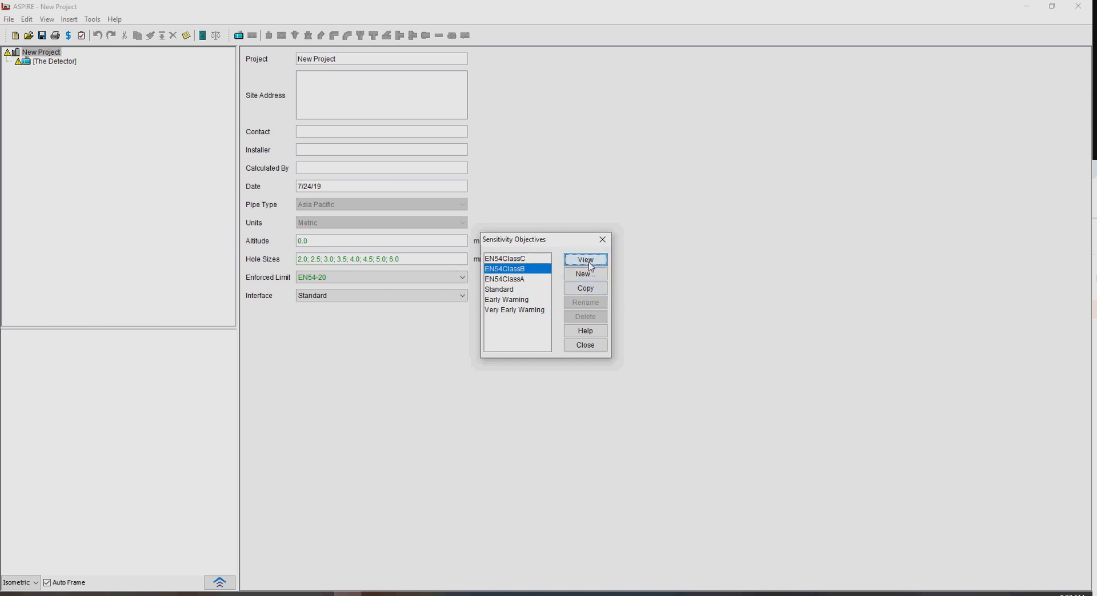
{"action": "left_click", "coordinate": [585, 260]}
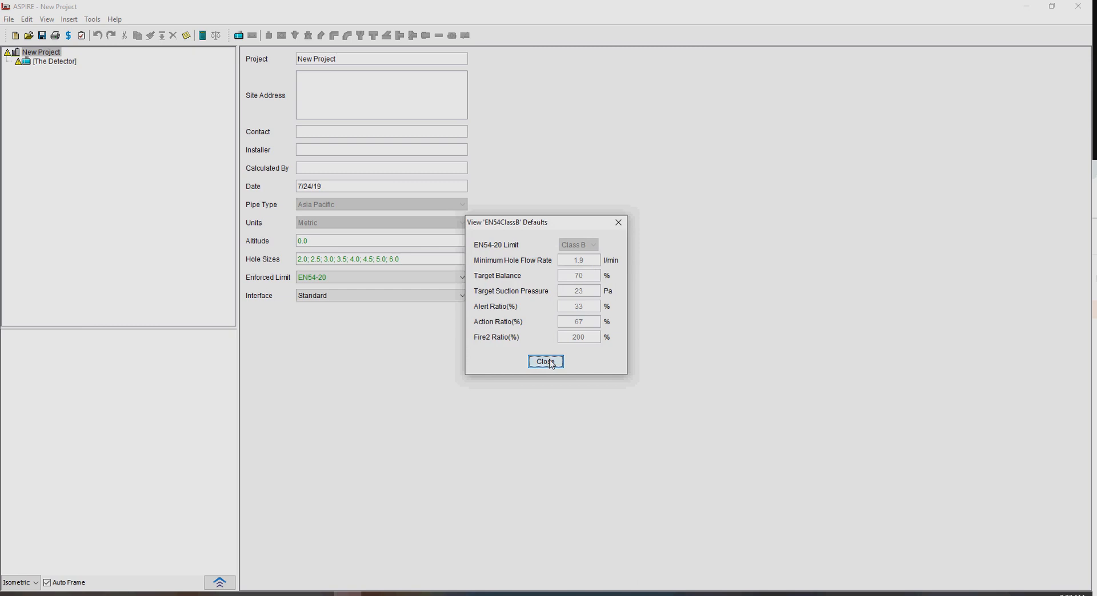
{"action": "left_click", "coordinate": [545, 361]}
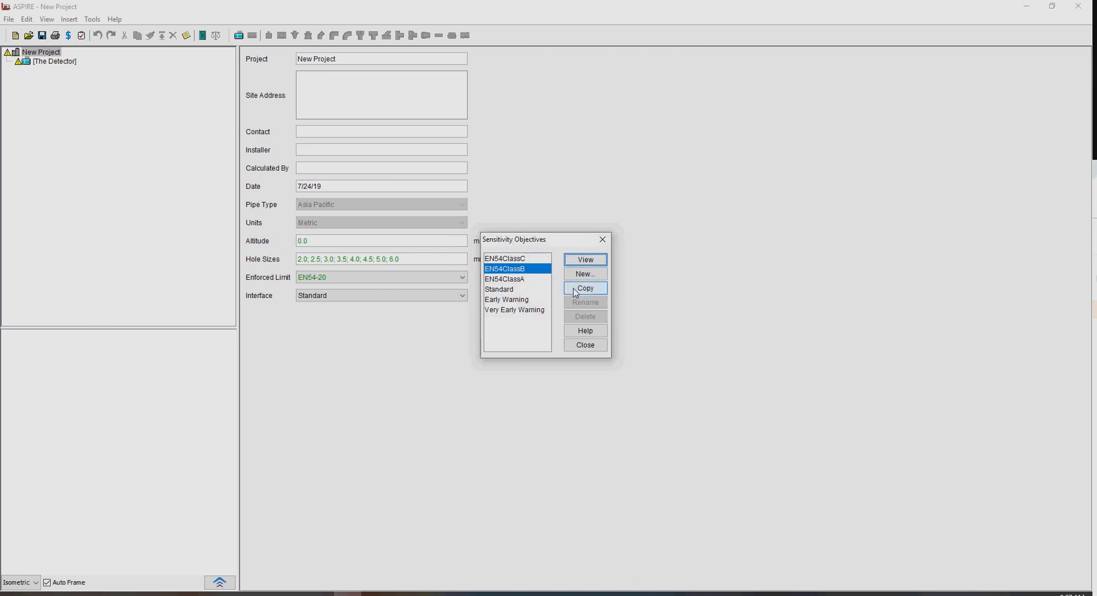
Step: Copy EN54ClassB as a new objective named 'MyClassB' and enter 33 in its defaults
{"action": "left_click", "coordinate": [585, 288]}
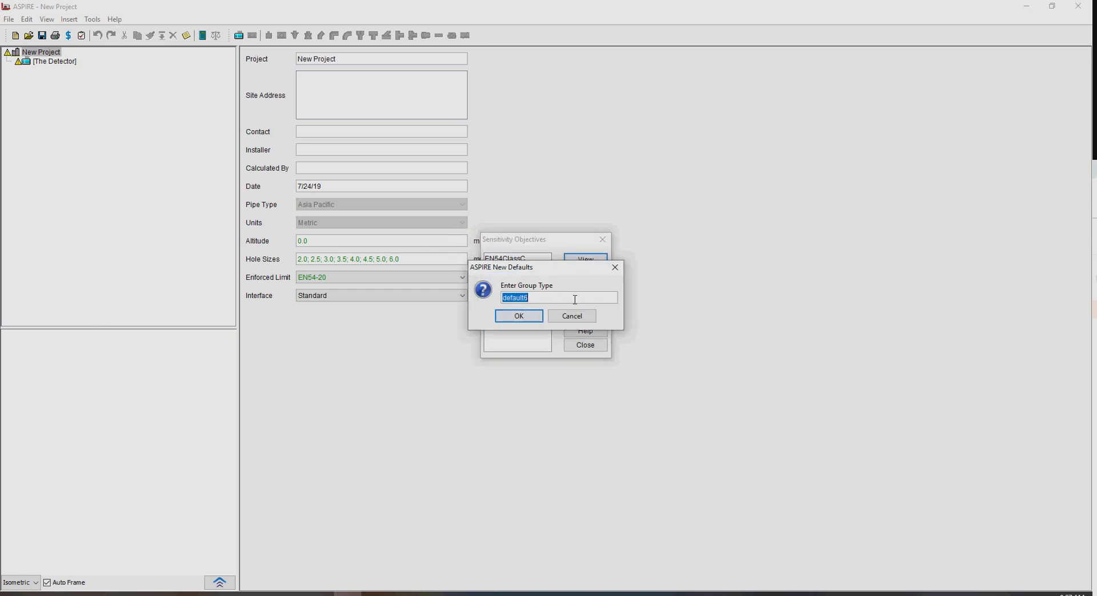
{"action": "type", "text": "M"}
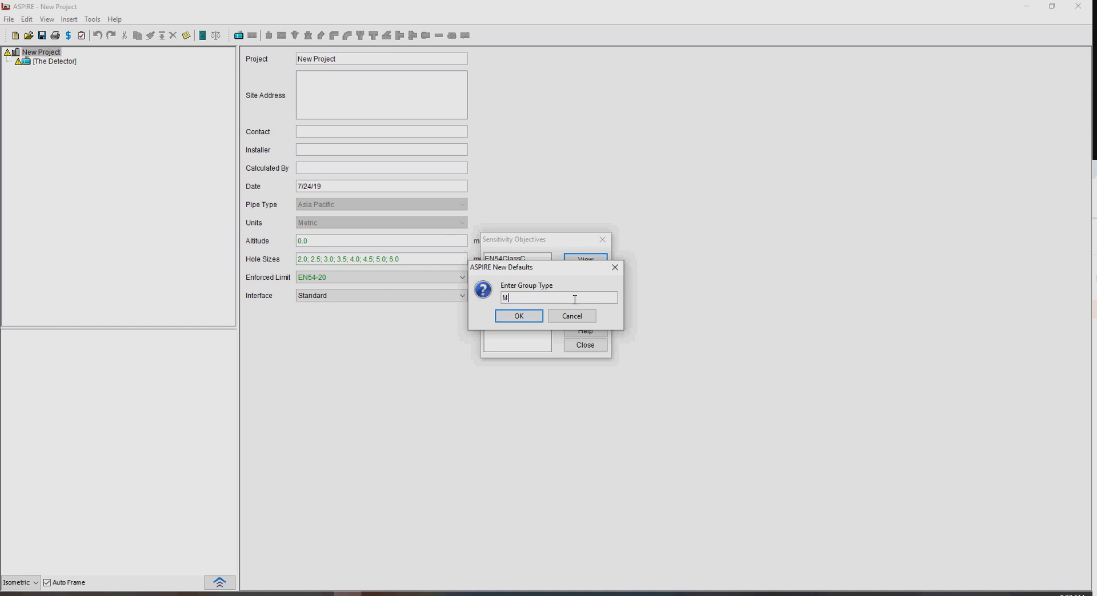
{"action": "type", "text": "yCla"}
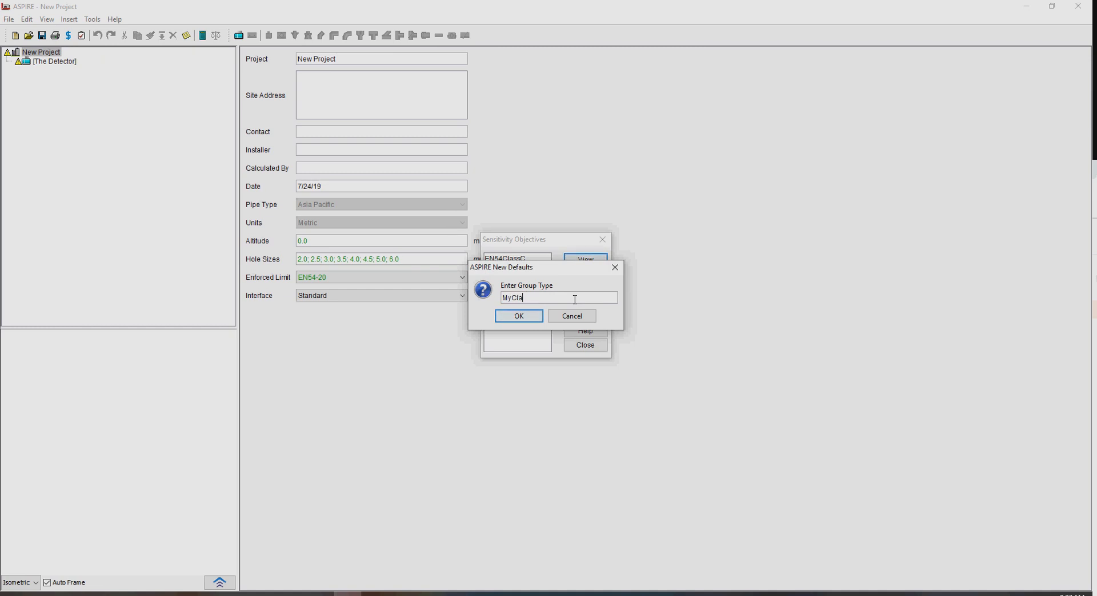
{"action": "type", "text": "ssB"}
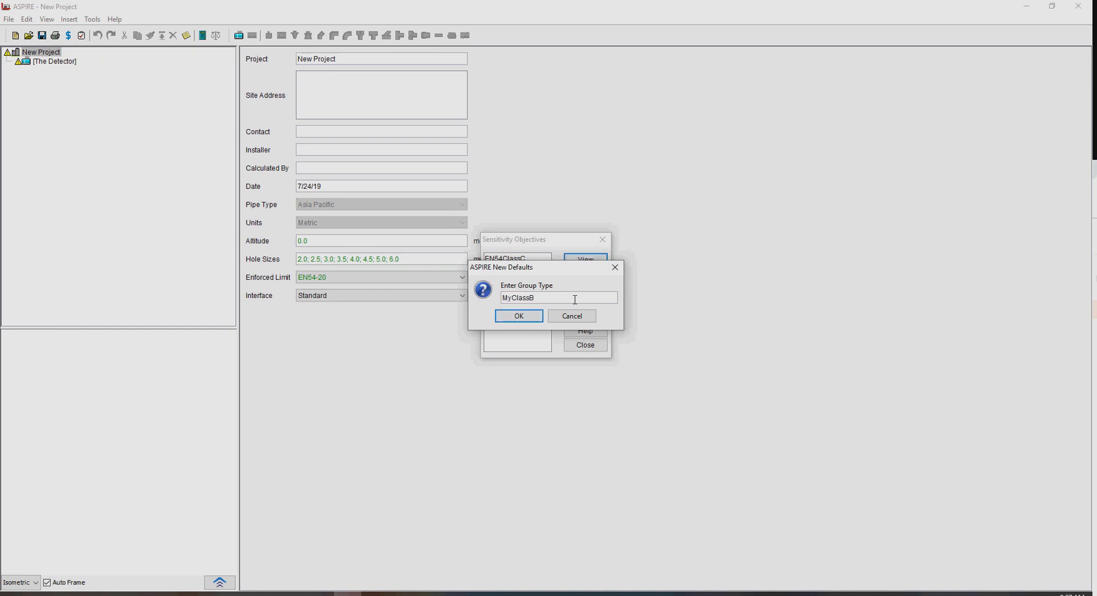
{"action": "left_click", "coordinate": [518, 315]}
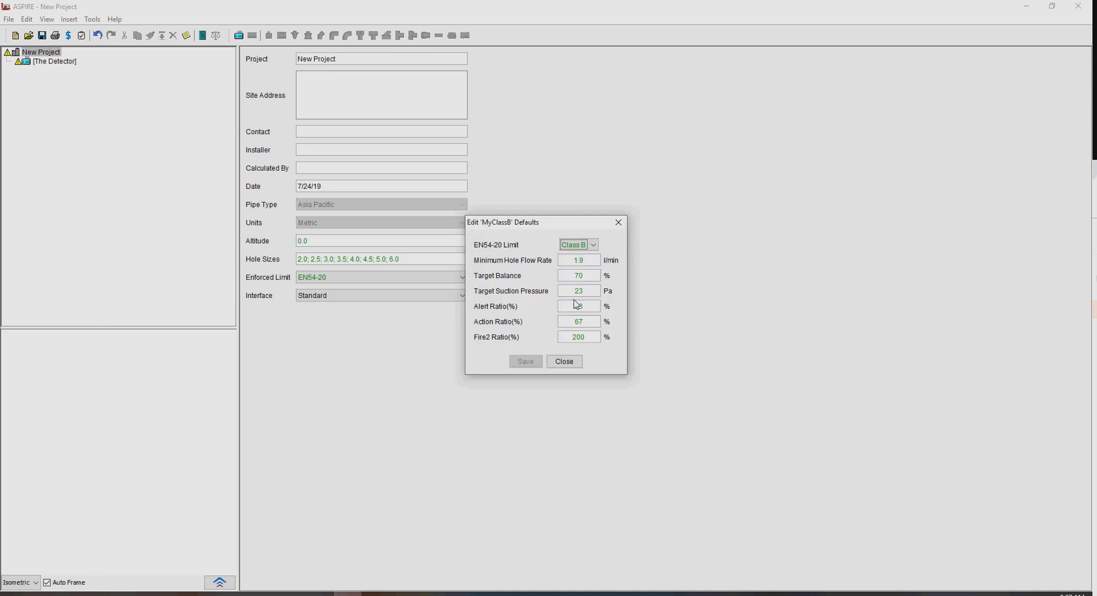
{"action": "type", "text": "33"}
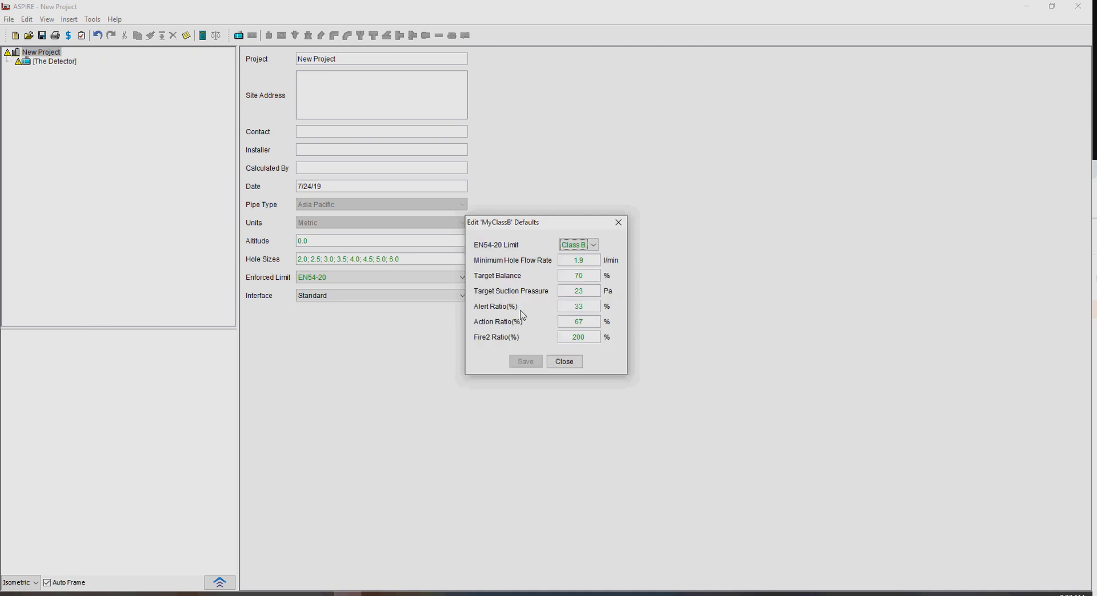
{"action": "mouse_move", "coordinate": [549, 254]}
{"action": "type", "text": "72"}
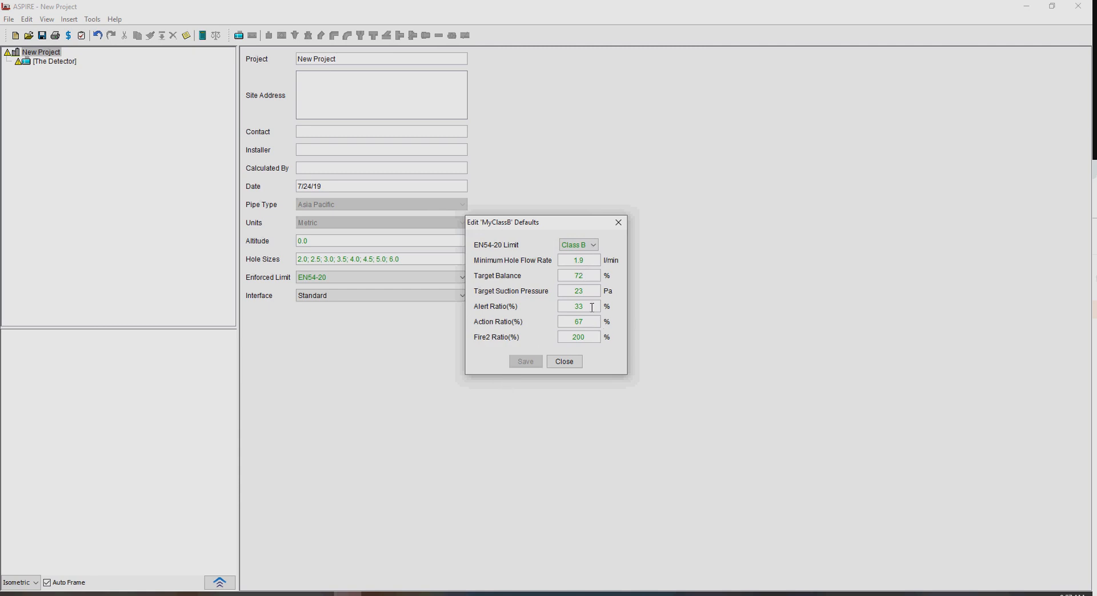
{"action": "mouse_move", "coordinate": [591, 369]}
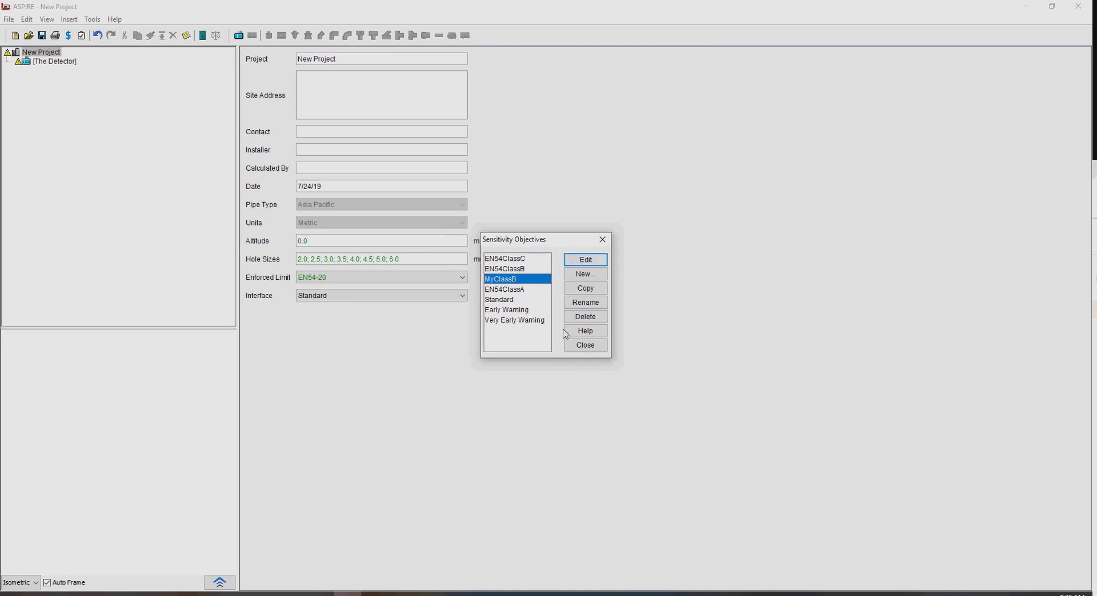
Step: Set the detector's sensitivity objective to MyClassB, then return to its general properties
{"action": "left_click", "coordinate": [584, 345]}
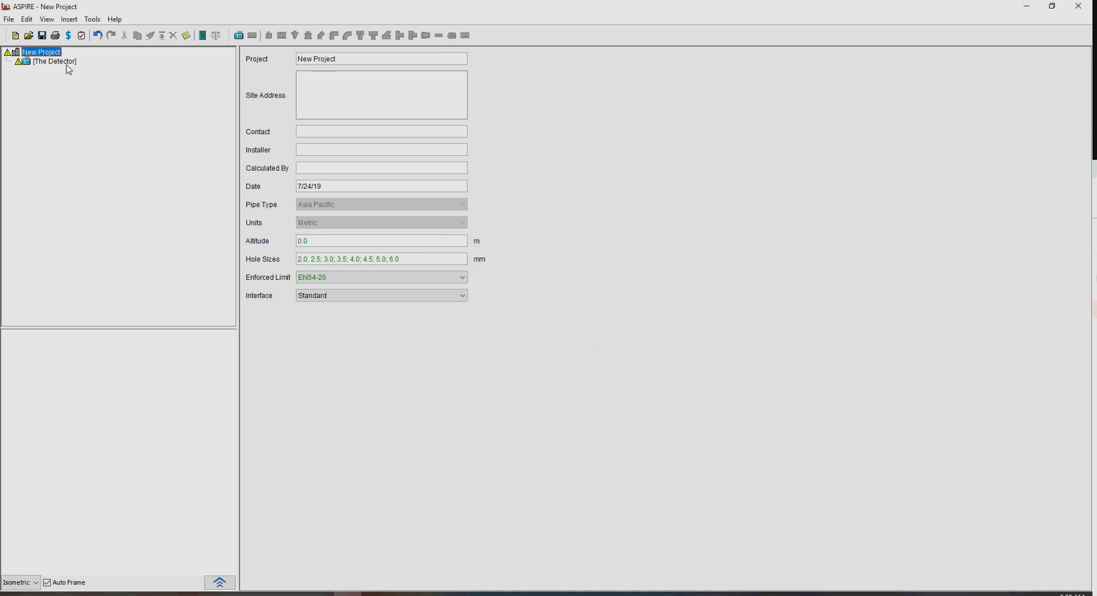
{"action": "left_click", "coordinate": [55, 61]}
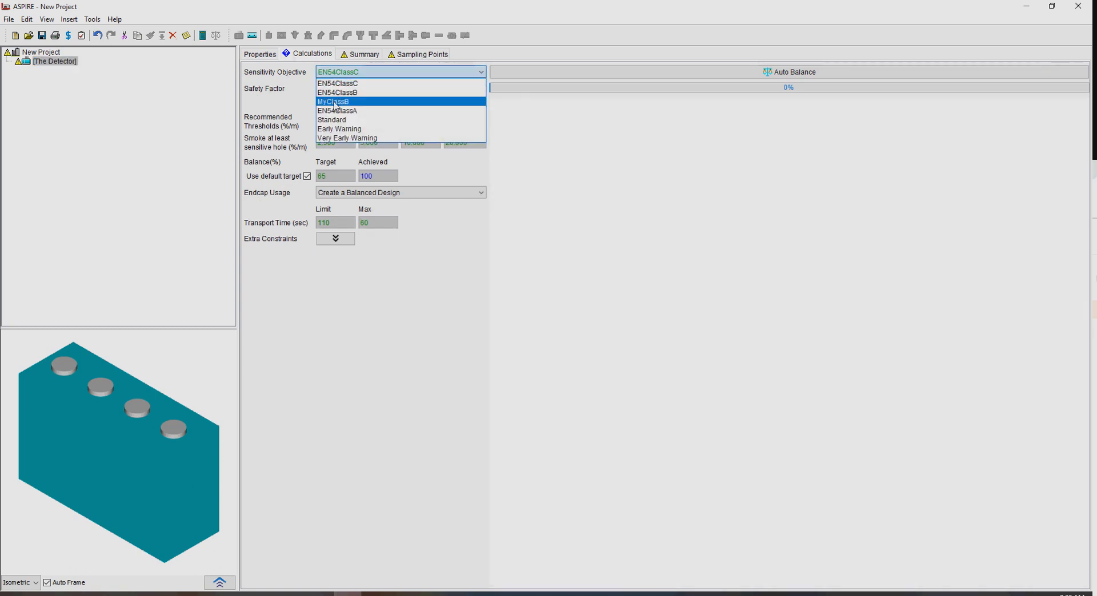
{"action": "left_click", "coordinate": [333, 102]}
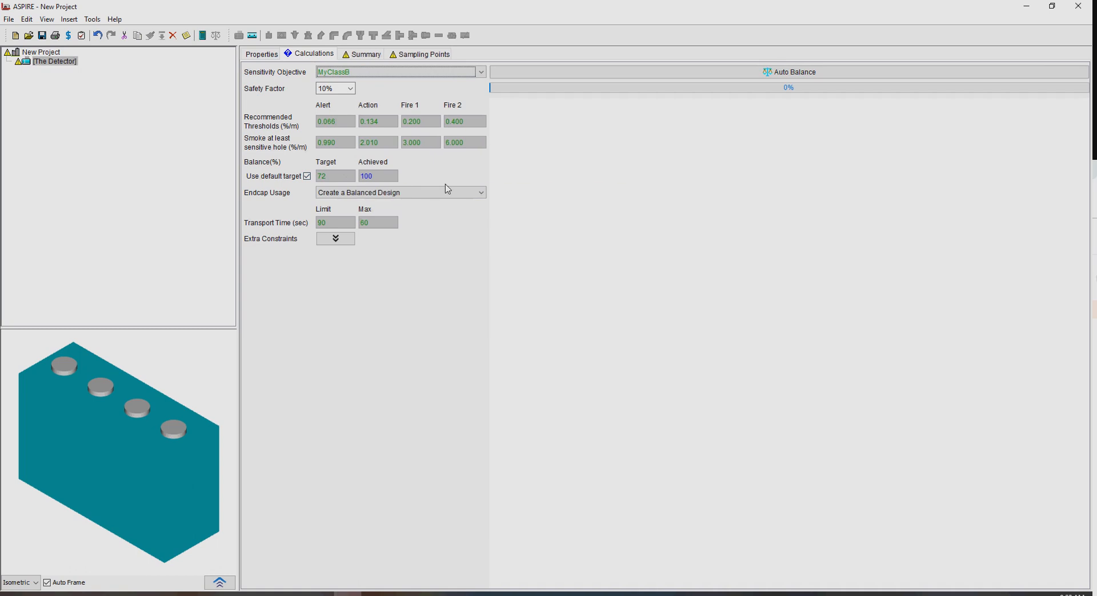
{"action": "mouse_move", "coordinate": [450, 189]}
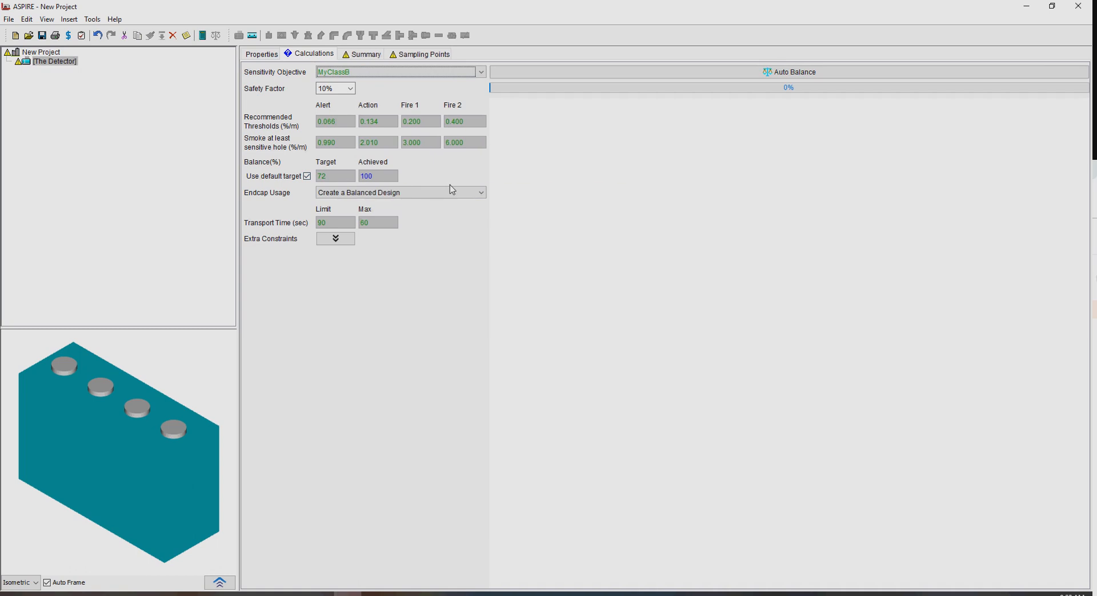
{"action": "mouse_move", "coordinate": [456, 144]}
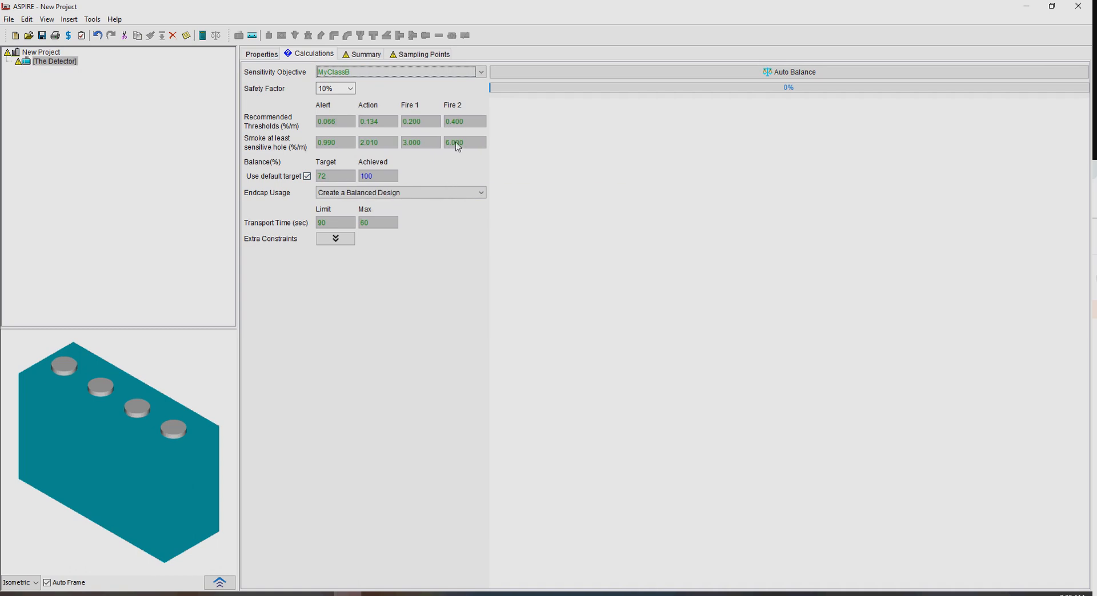
{"action": "mouse_move", "coordinate": [441, 182]}
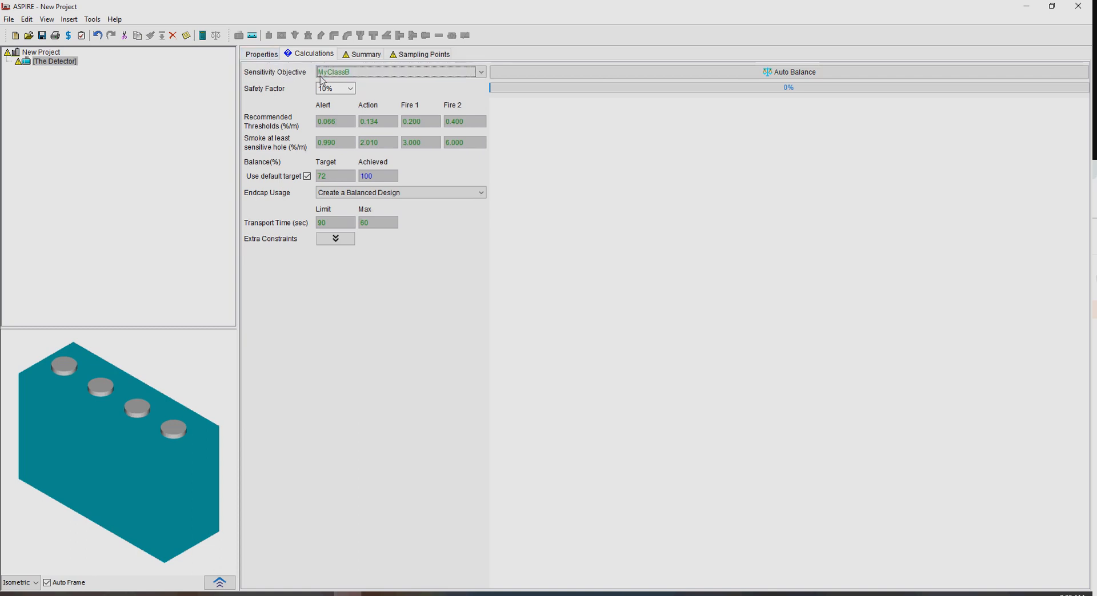
{"action": "left_click", "coordinate": [261, 53]}
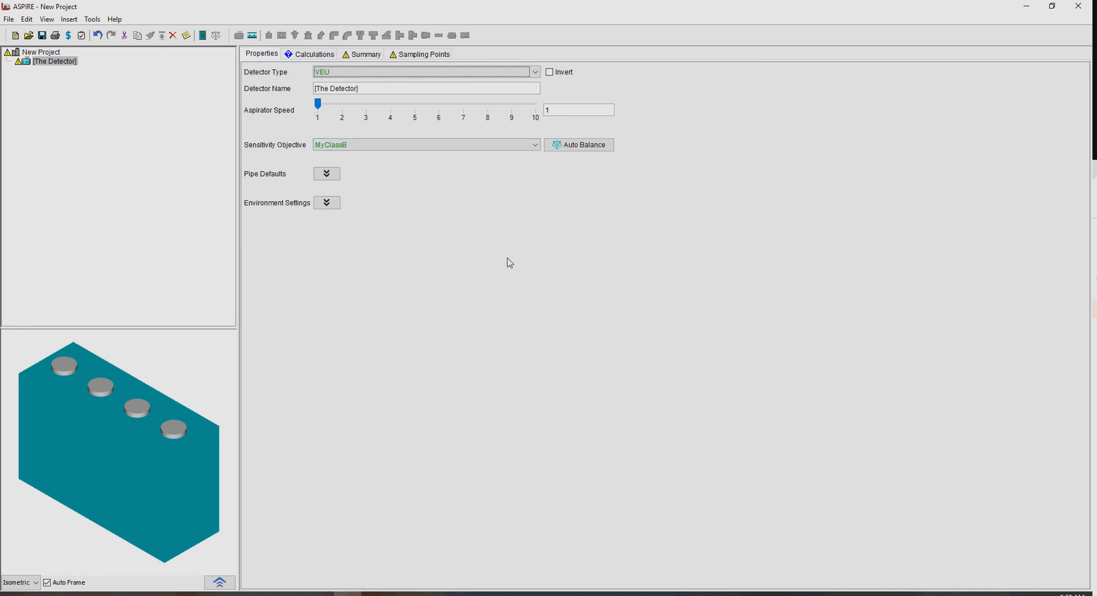
{"action": "mouse_move", "coordinate": [511, 211]}
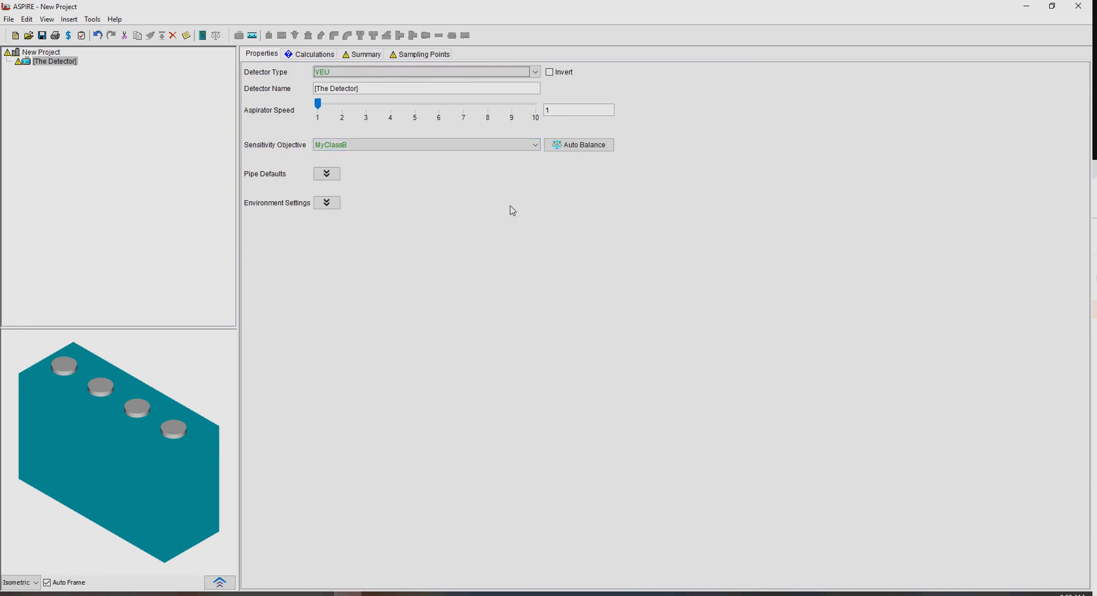
{"action": "mouse_move", "coordinate": [533, 194]}
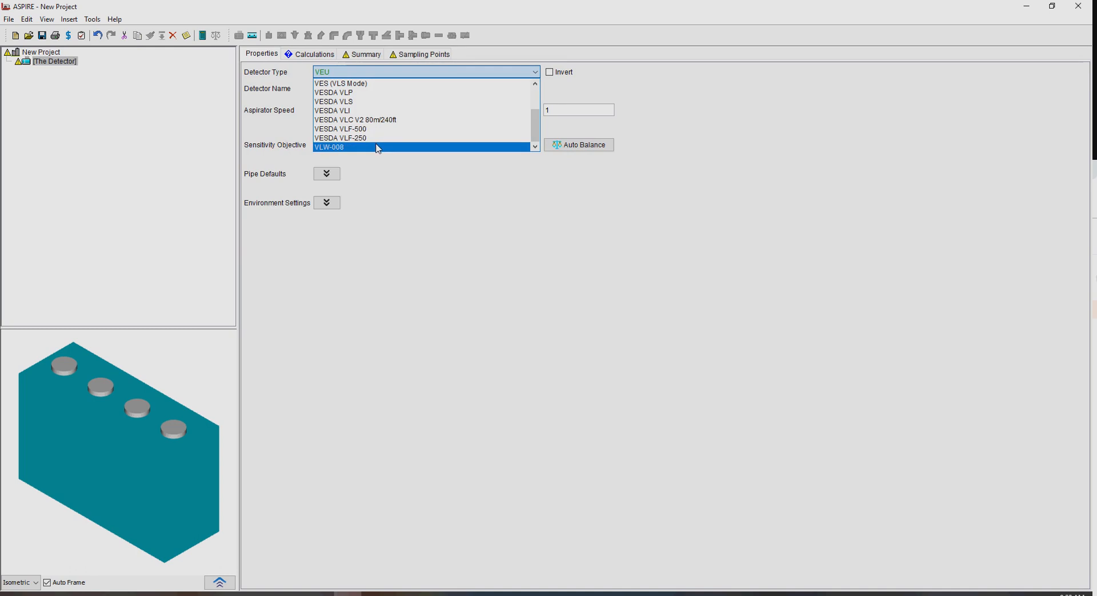
Step: Change the detector type to VLW-008 and list its available sensitivity objectives
{"action": "left_click", "coordinate": [329, 147]}
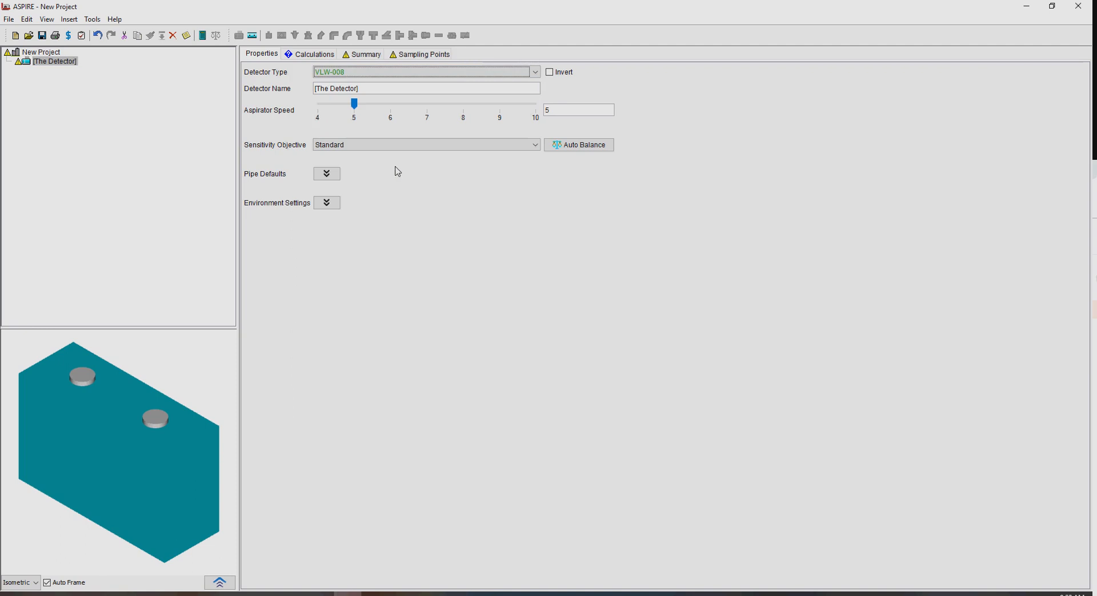
{"action": "mouse_move", "coordinate": [393, 180]}
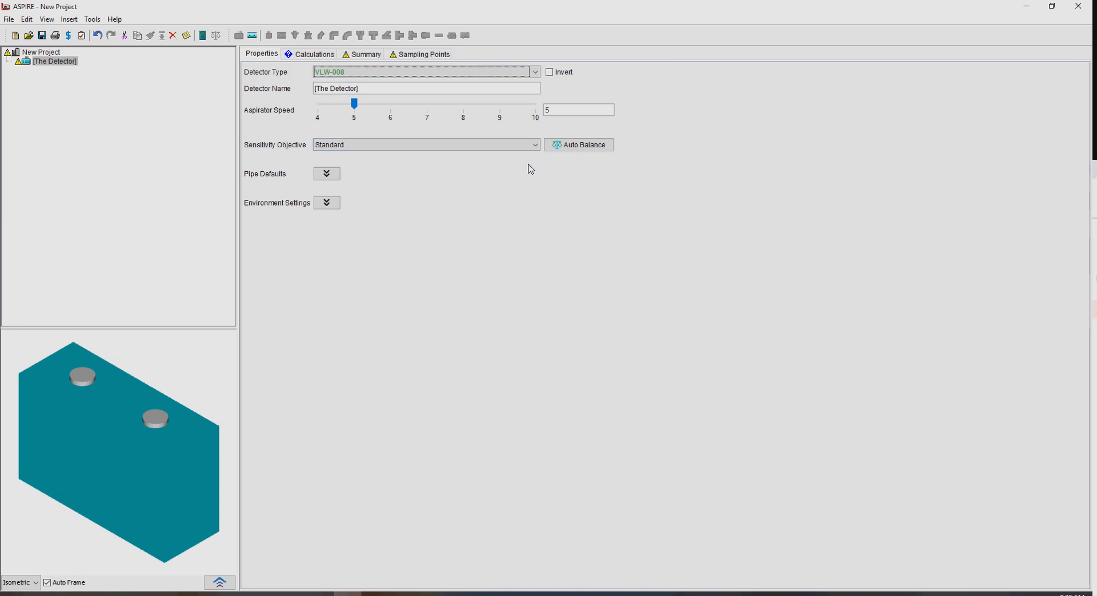
{"action": "left_click", "coordinate": [535, 144]}
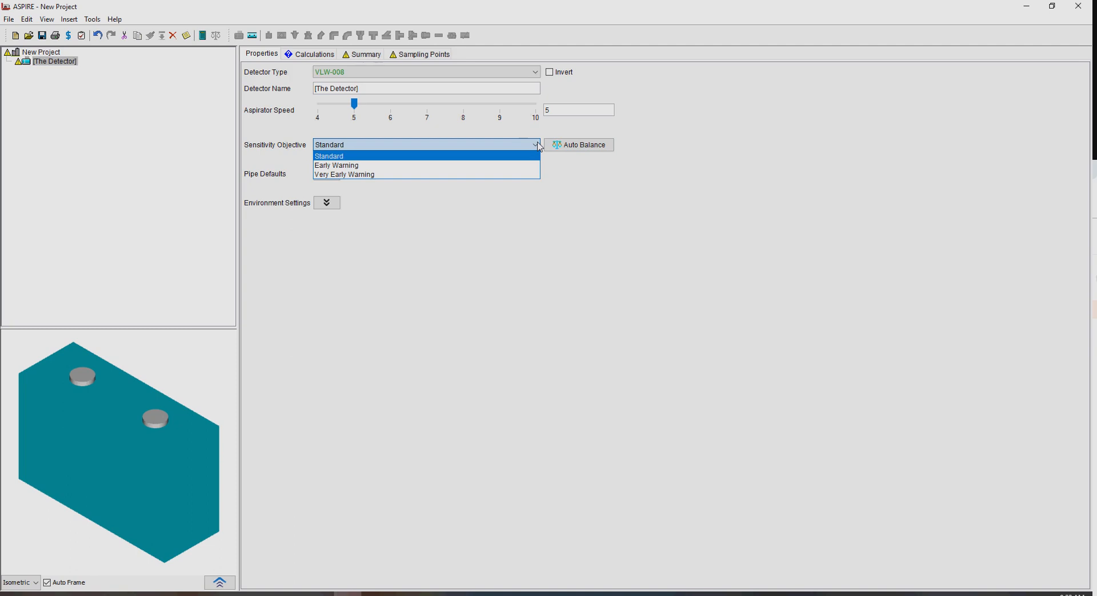
Step: Dismiss the objective choices, switch the detector back to VEU, and select New Project
{"action": "left_click", "coordinate": [328, 156]}
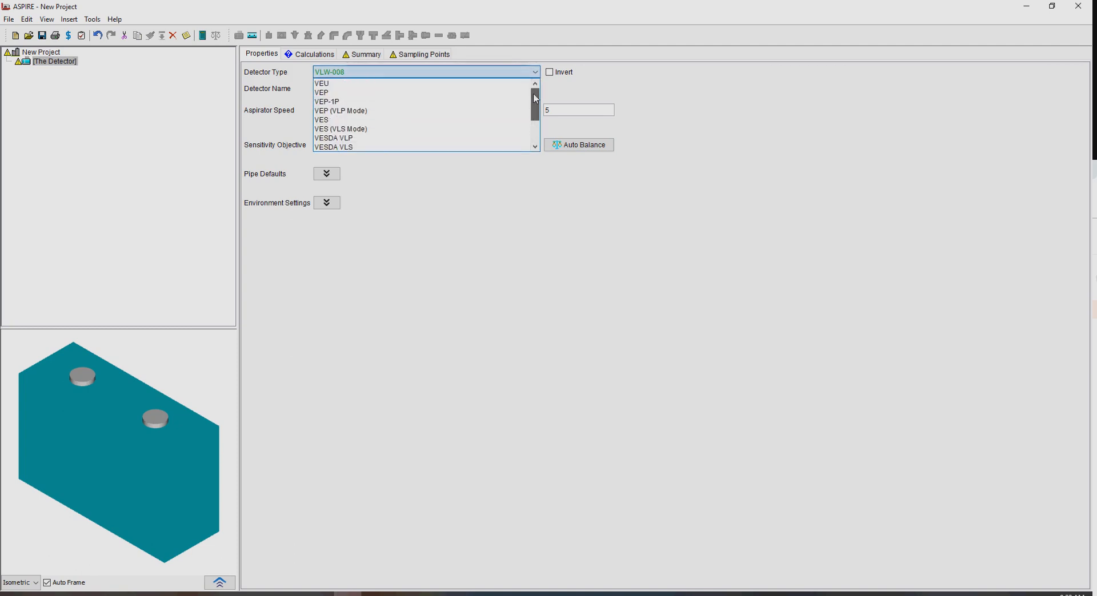
{"action": "left_click", "coordinate": [322, 84]}
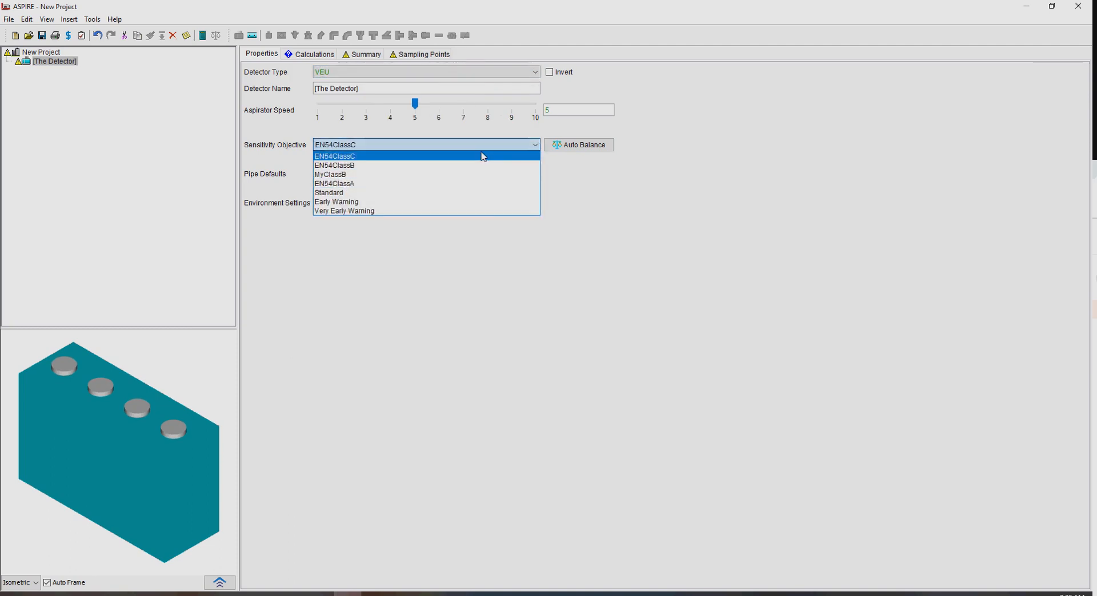
{"action": "mouse_move", "coordinate": [481, 183]}
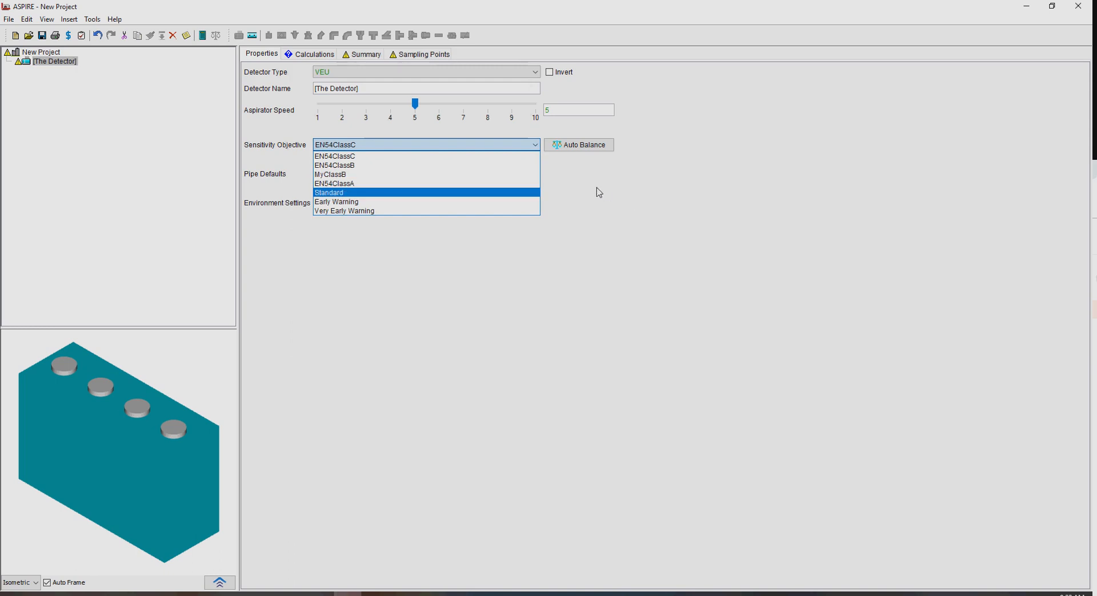
{"action": "mouse_move", "coordinate": [569, 184]}
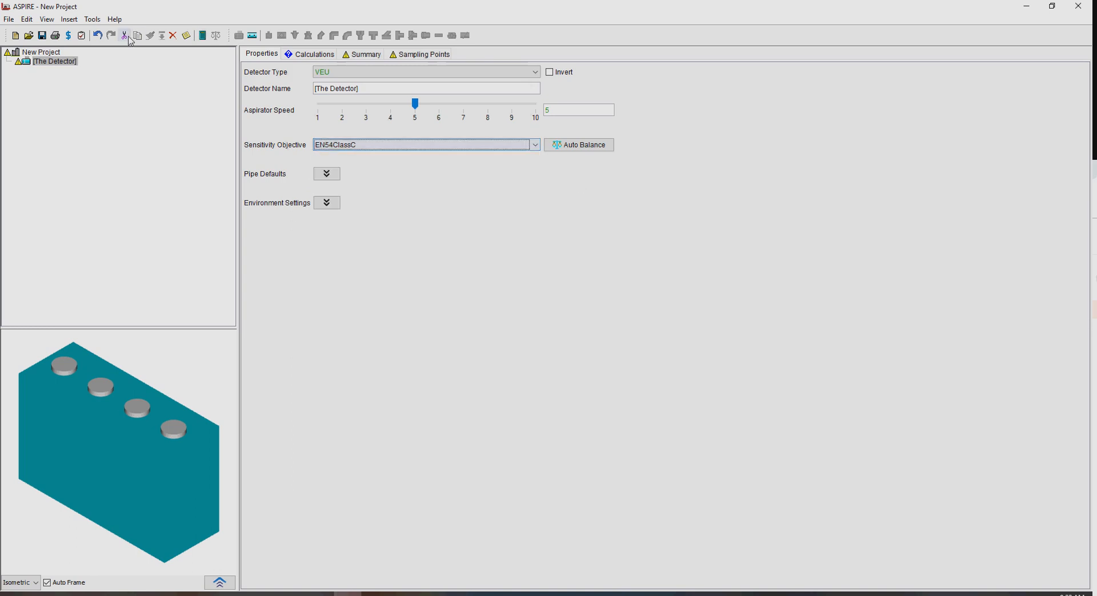
{"action": "left_click", "coordinate": [41, 52]}
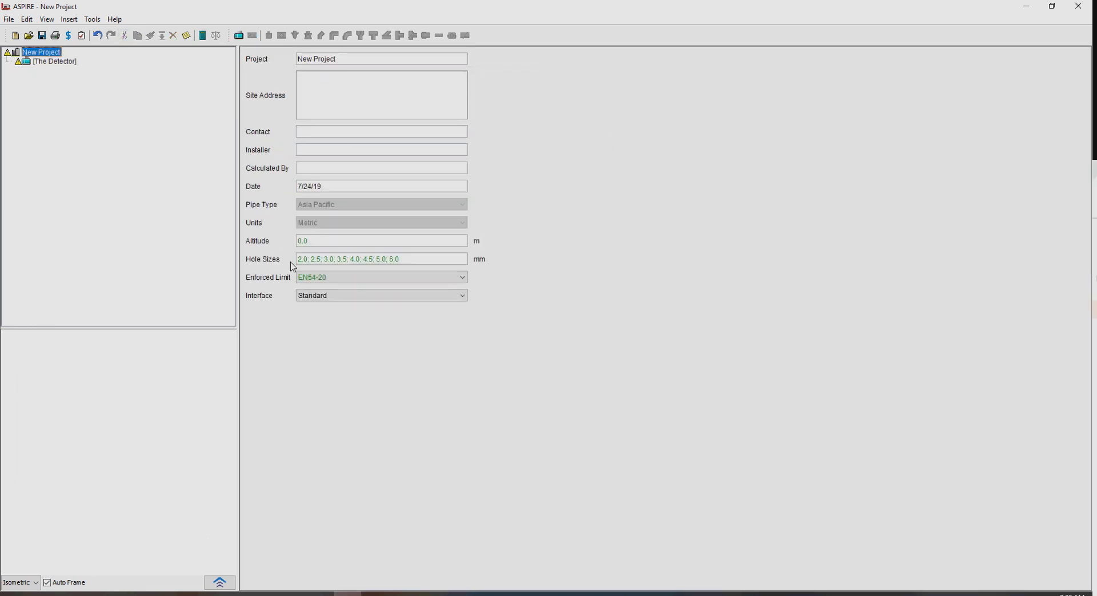
Step: Reselect The Detector to show its VEU properties and open the Tools menu
{"action": "left_click", "coordinate": [380, 277]}
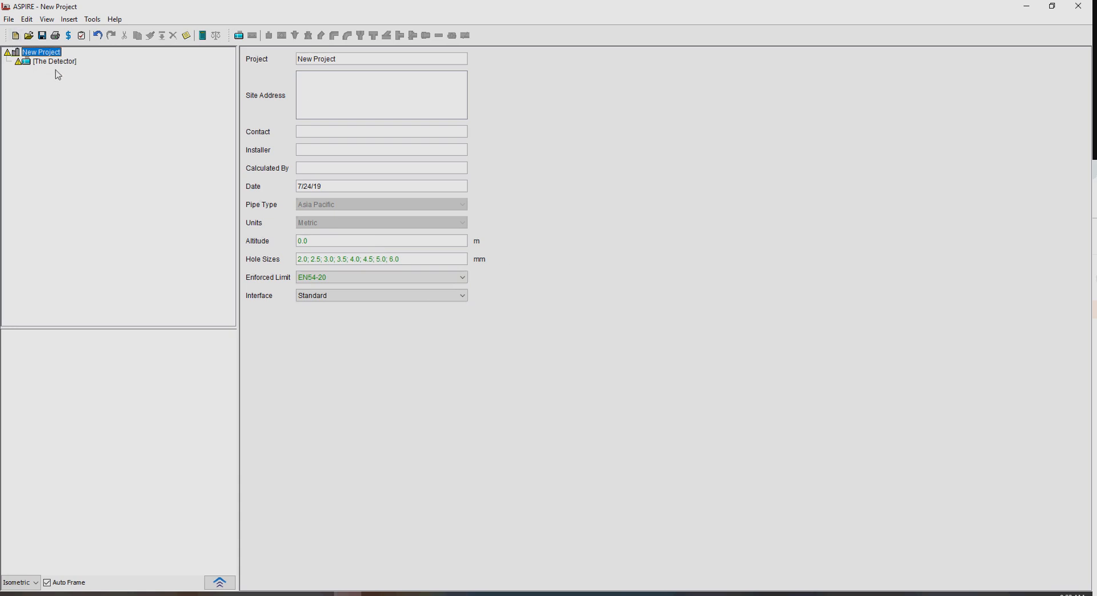
{"action": "left_click", "coordinate": [55, 62]}
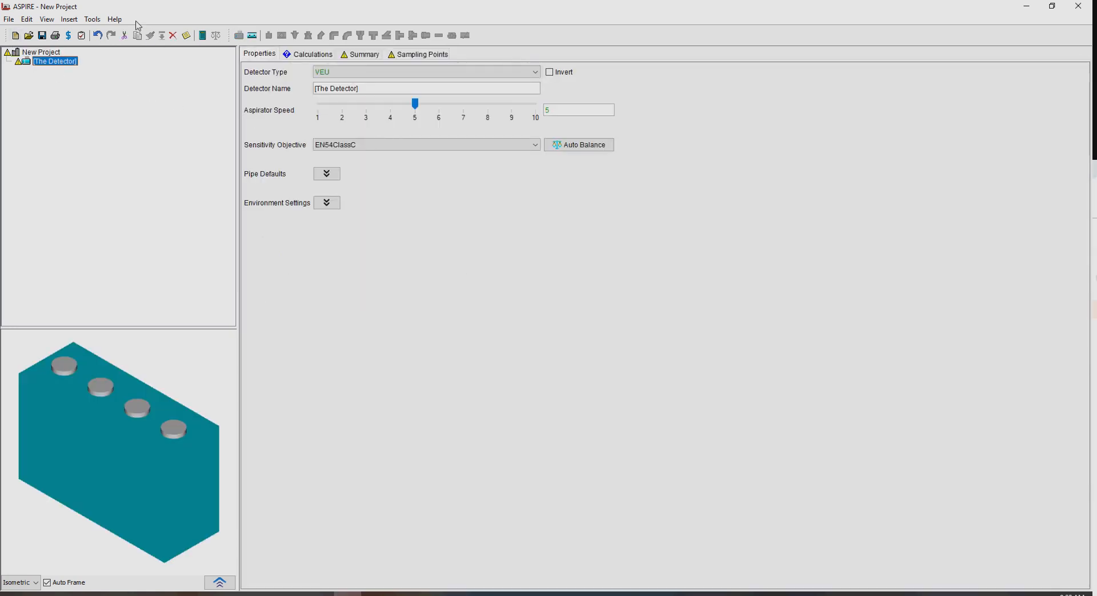
{"action": "left_click", "coordinate": [92, 18]}
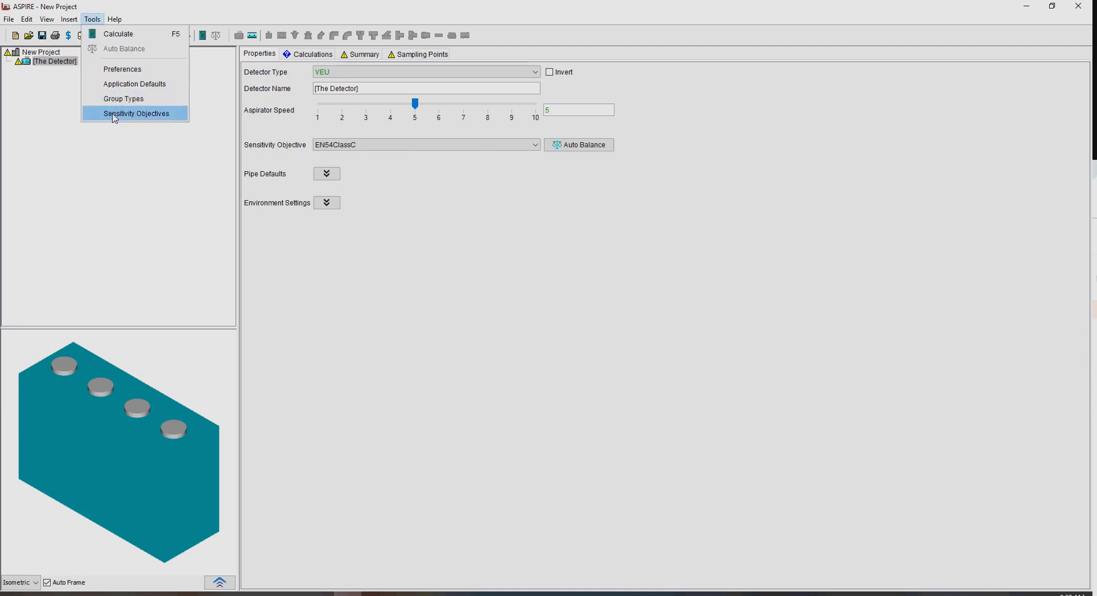
{"action": "mouse_move", "coordinate": [136, 113]}
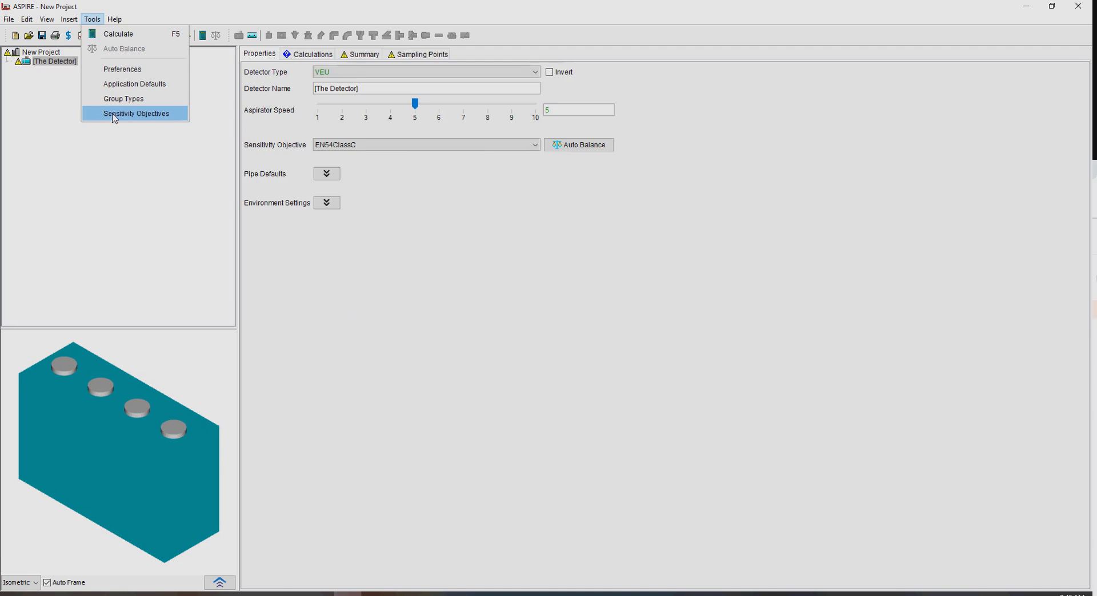
{"action": "mouse_move", "coordinate": [153, 131]}
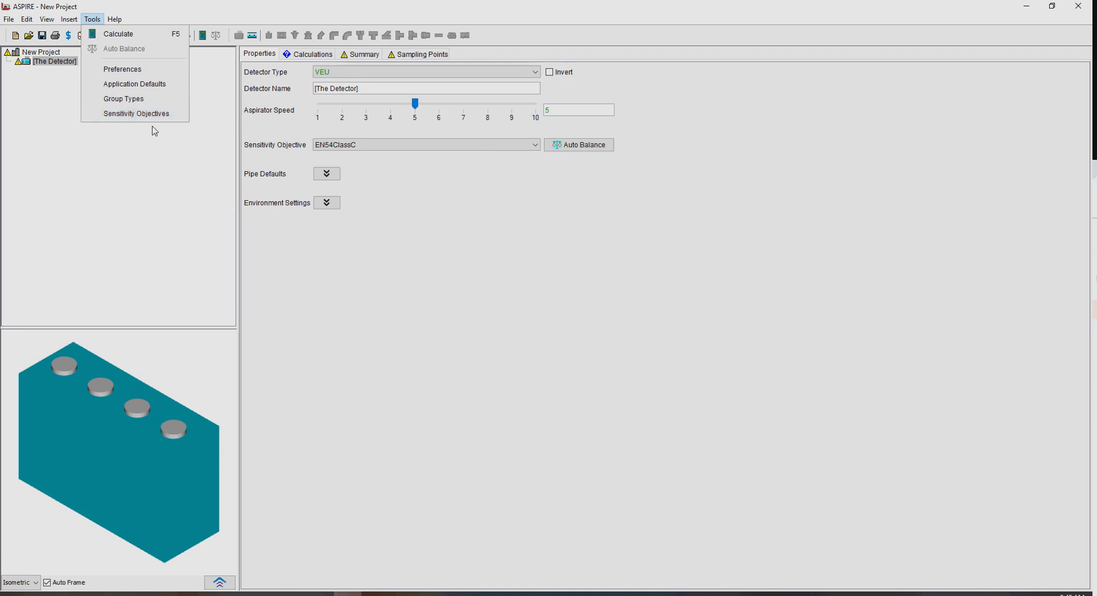
{"action": "mouse_move", "coordinate": [137, 113]}
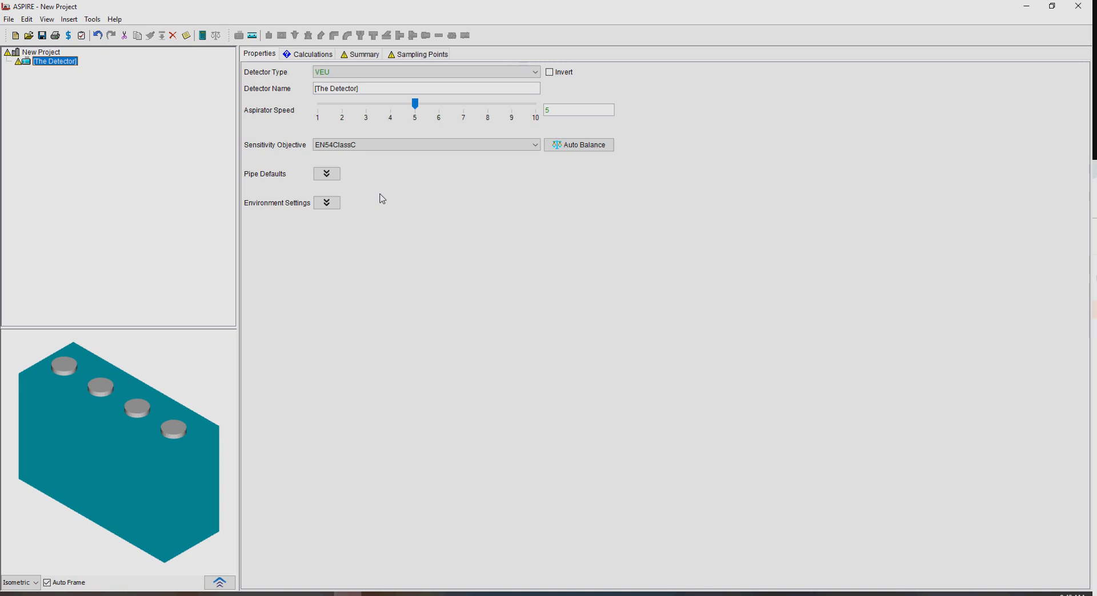
{"action": "mouse_move", "coordinate": [381, 203]}
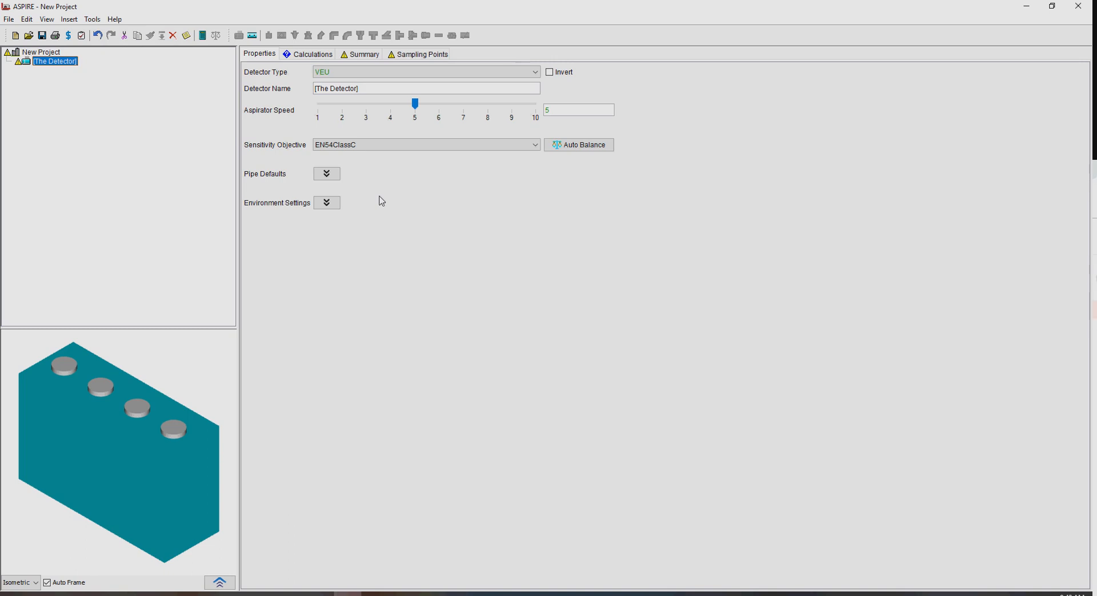